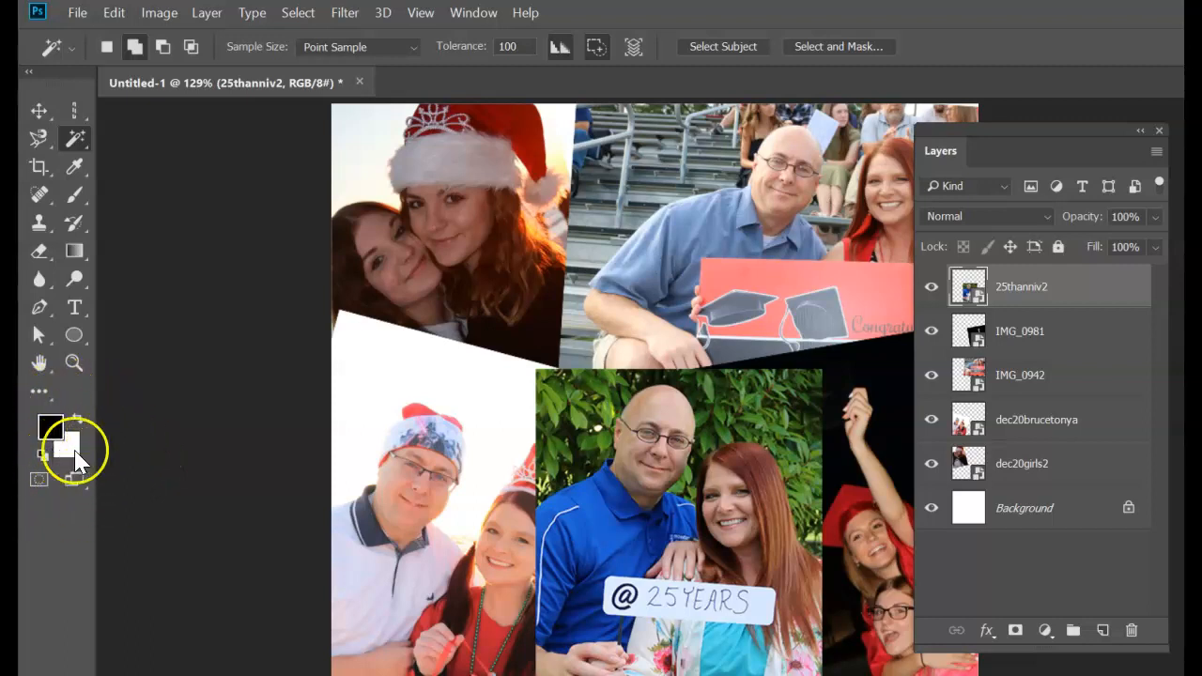
Reset foreground/background to default black and white and choose the Rectangular Marquee tool.
{"action": "left_click", "coordinate": [52, 427]}
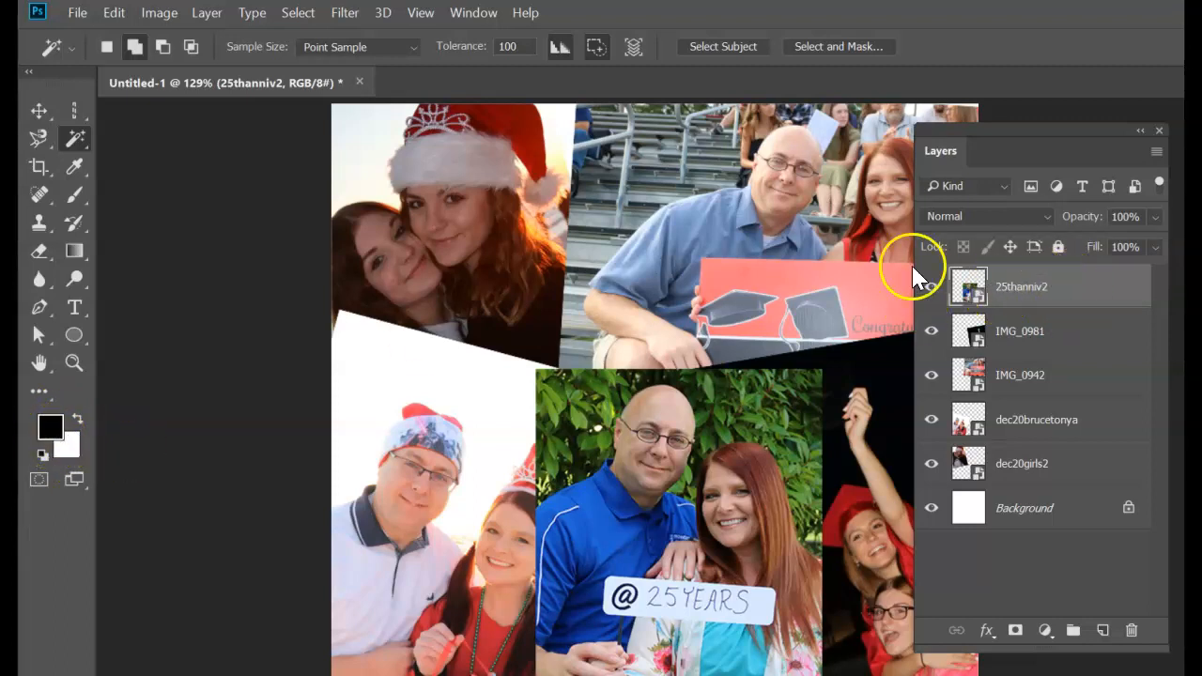
{"action": "mouse_move", "coordinate": [752, 240]}
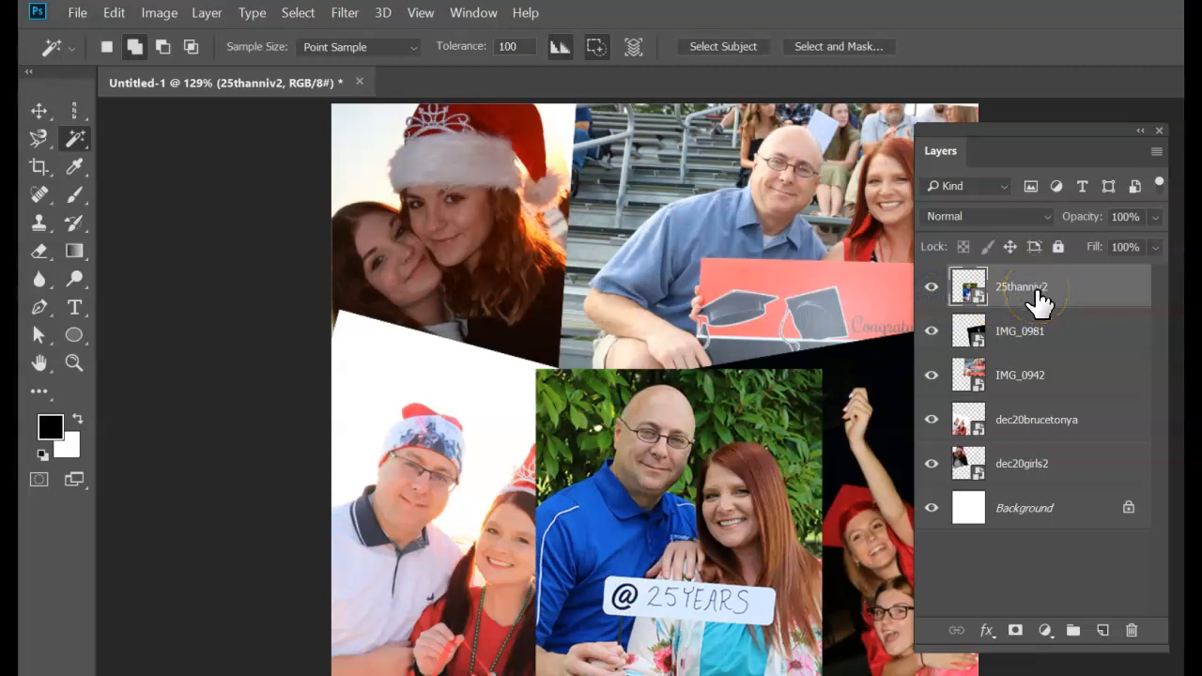
{"action": "mouse_move", "coordinate": [1038, 298]}
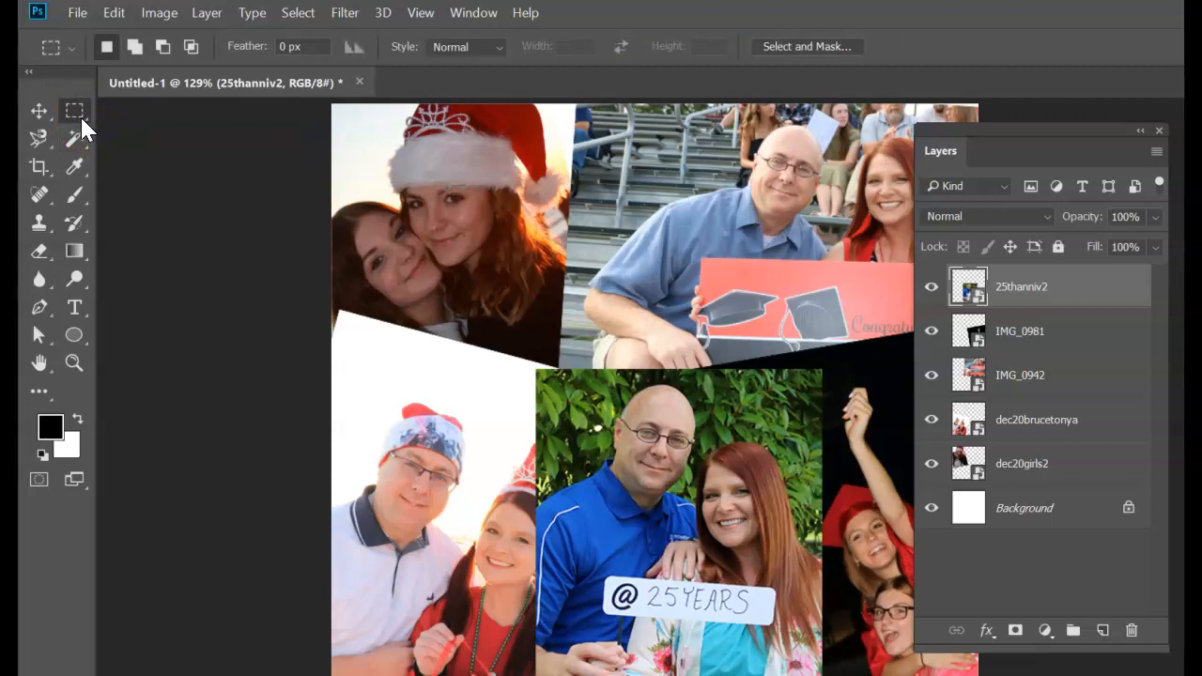
{"action": "mouse_move", "coordinate": [75, 110]}
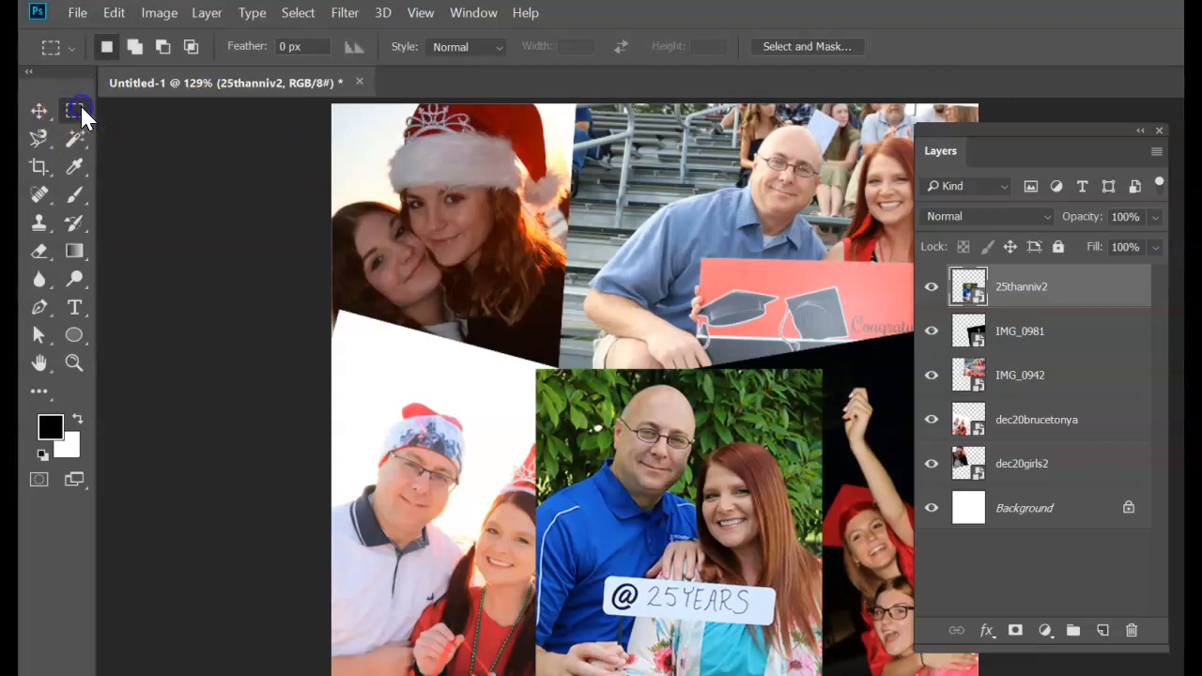
{"action": "left_click", "coordinate": [74, 109]}
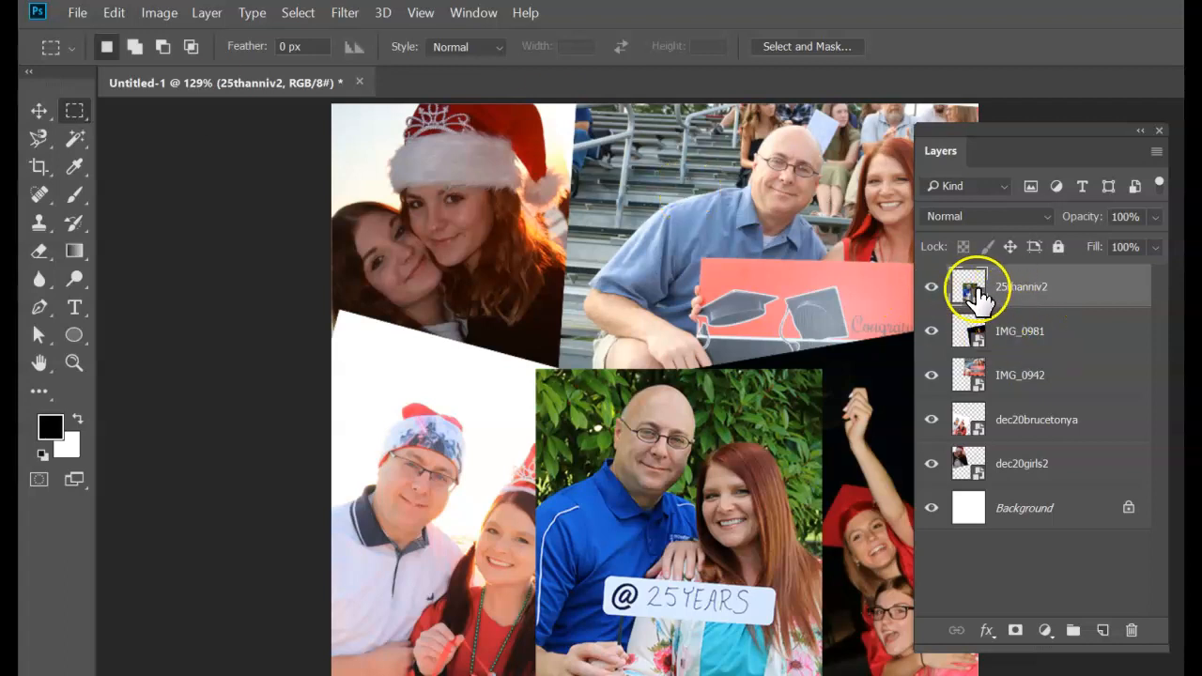
{"action": "mouse_move", "coordinate": [969, 289]}
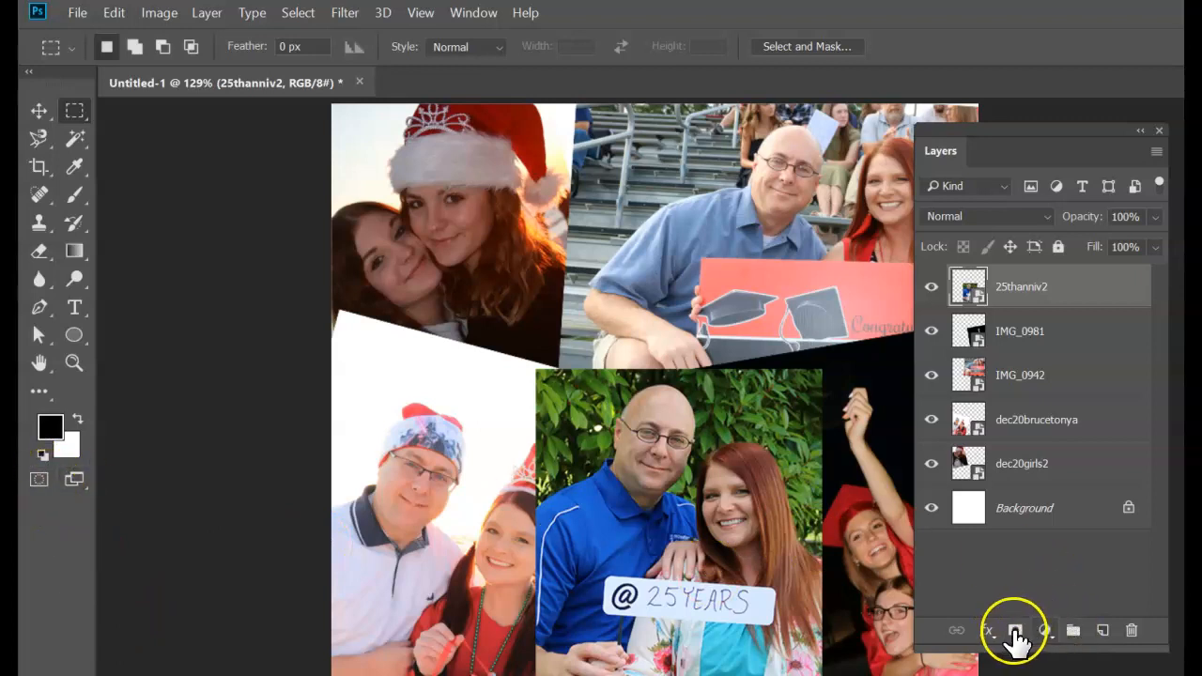
Add a white layer mask to the 25thanniv2 layer and make black the painting colour.
{"action": "left_click", "coordinate": [1013, 630]}
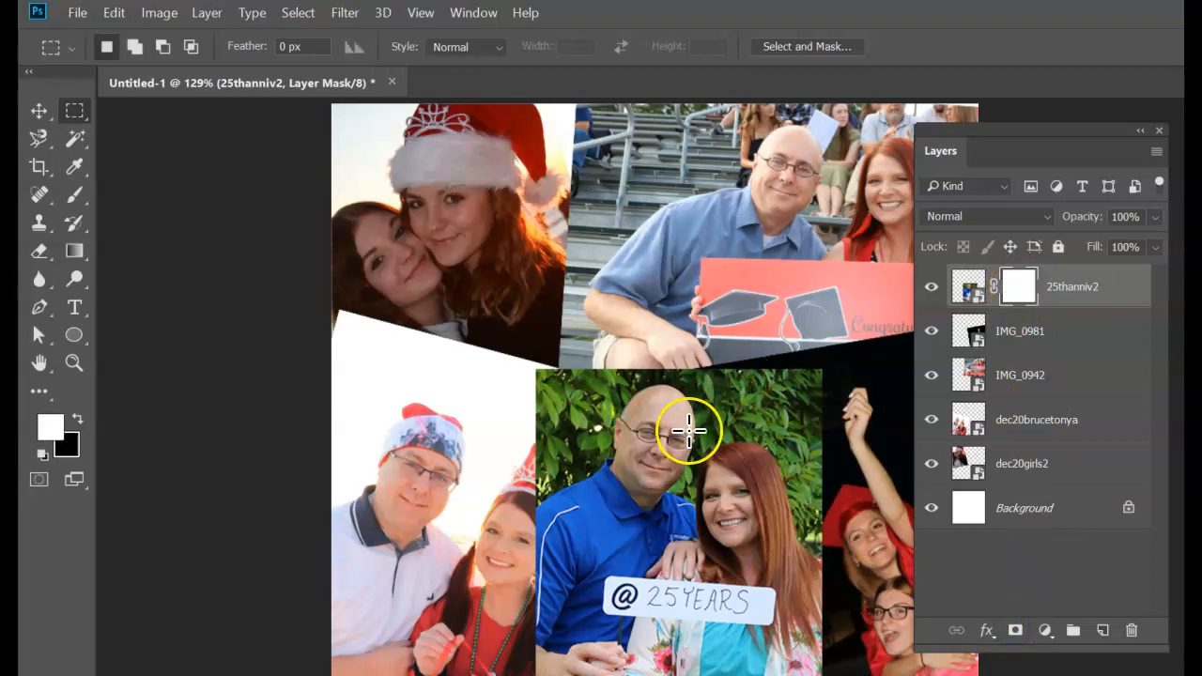
{"action": "mouse_move", "coordinate": [932, 331]}
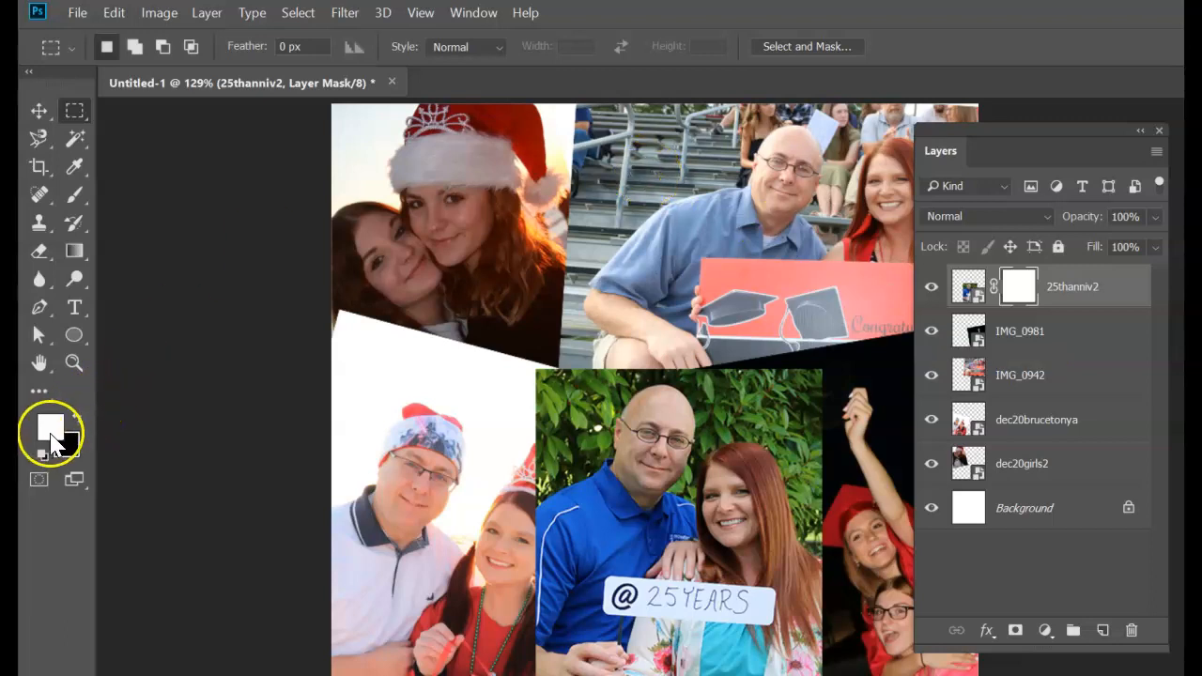
{"action": "mouse_move", "coordinate": [40, 441]}
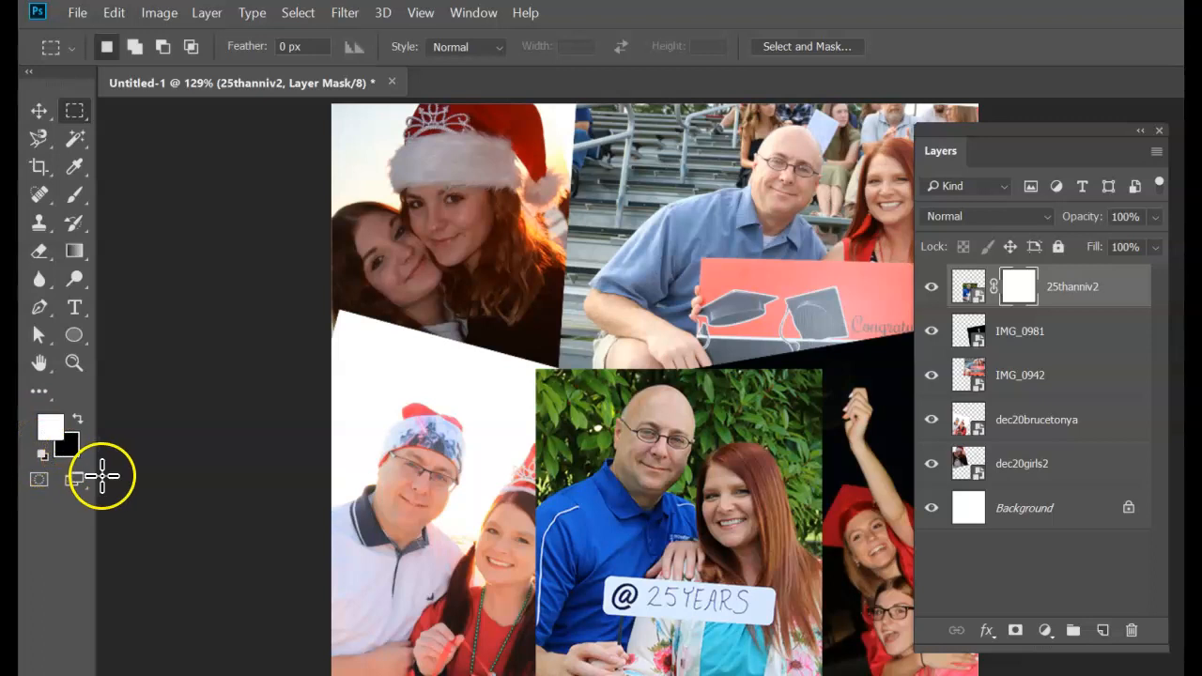
{"action": "mouse_move", "coordinate": [77, 423]}
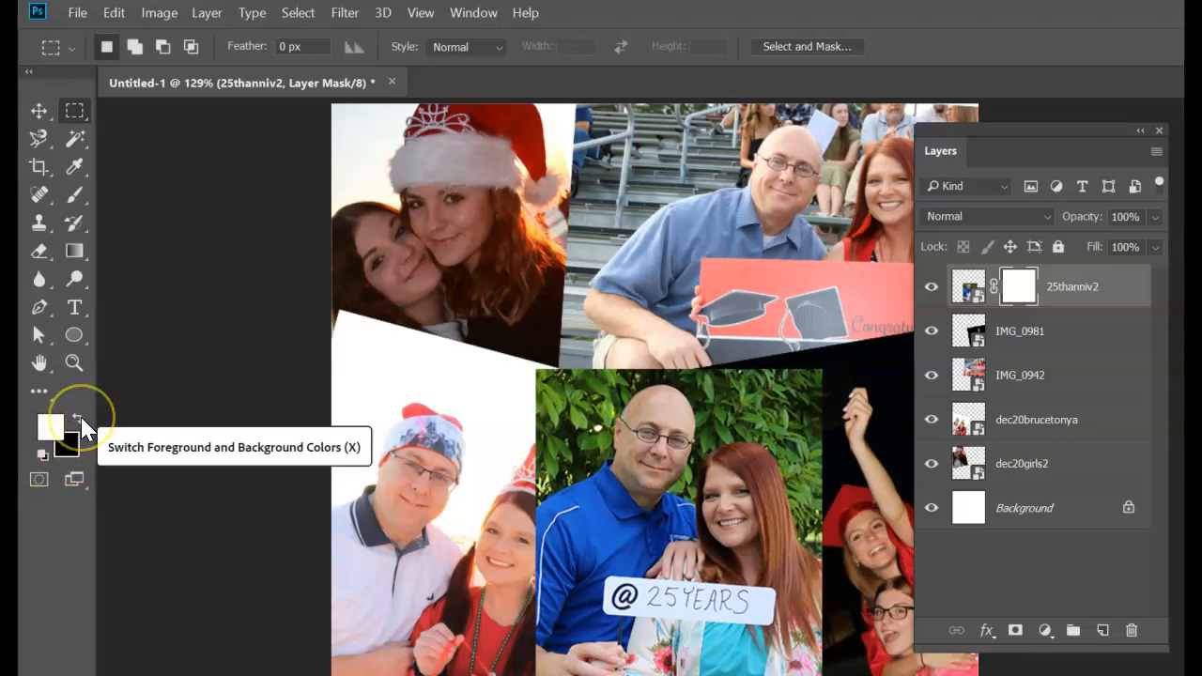
{"action": "mouse_move", "coordinate": [80, 432]}
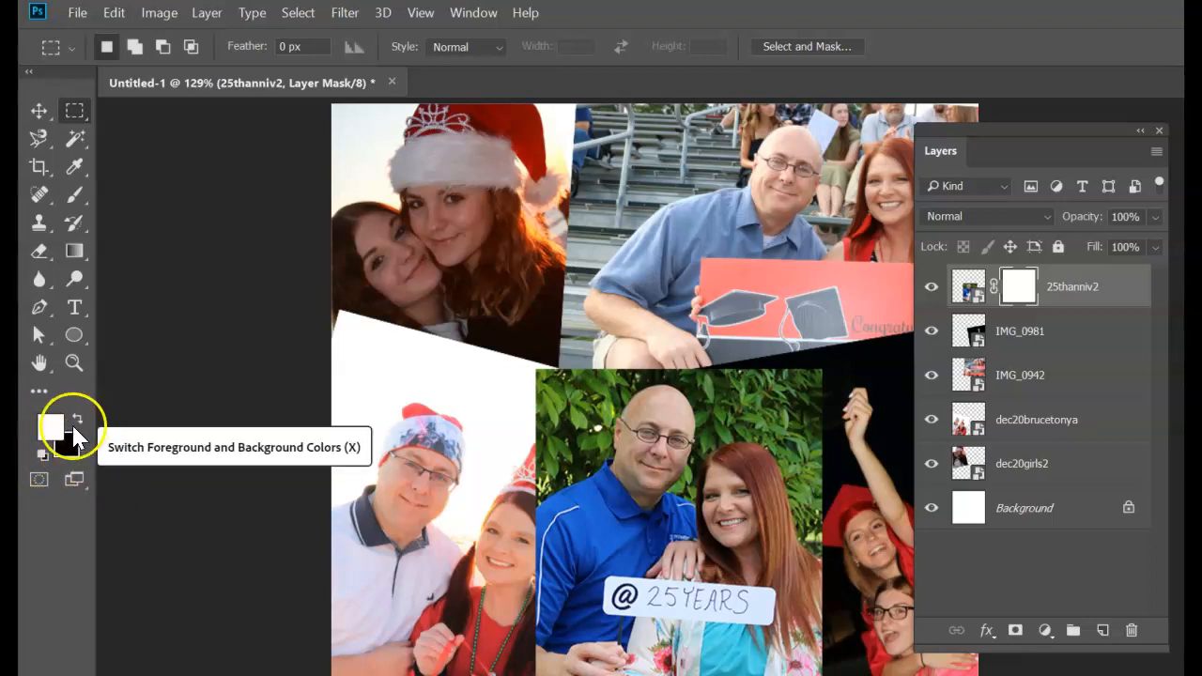
{"action": "mouse_move", "coordinate": [80, 428]}
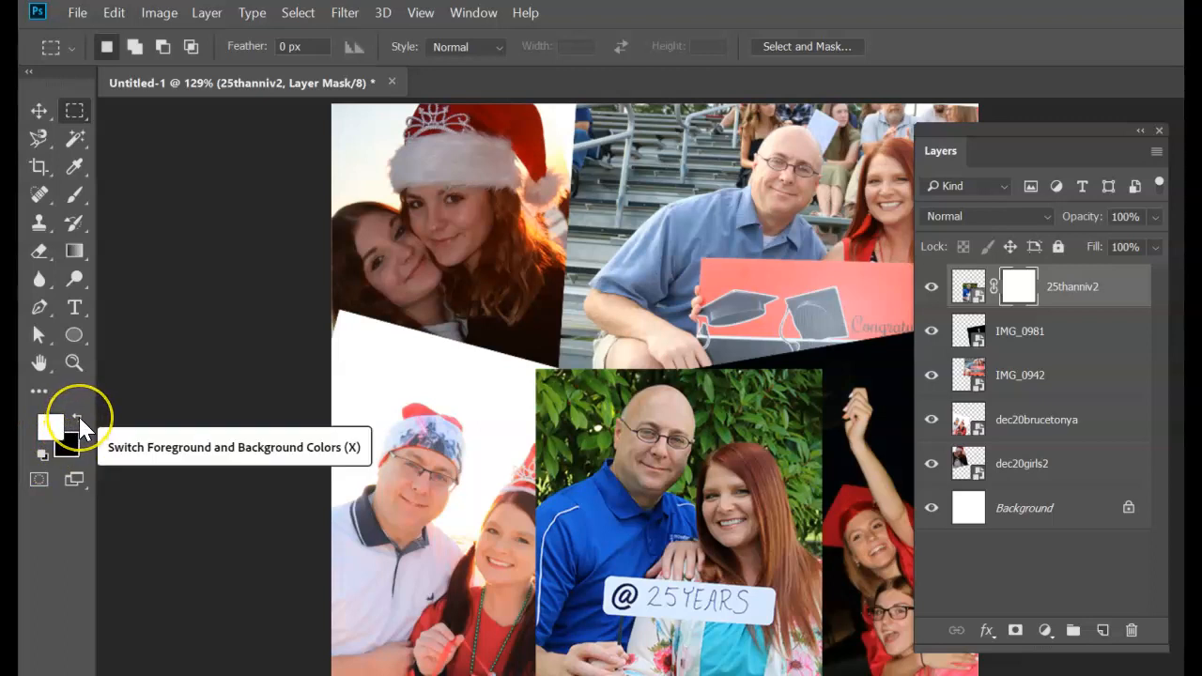
{"action": "left_click", "coordinate": [51, 427]}
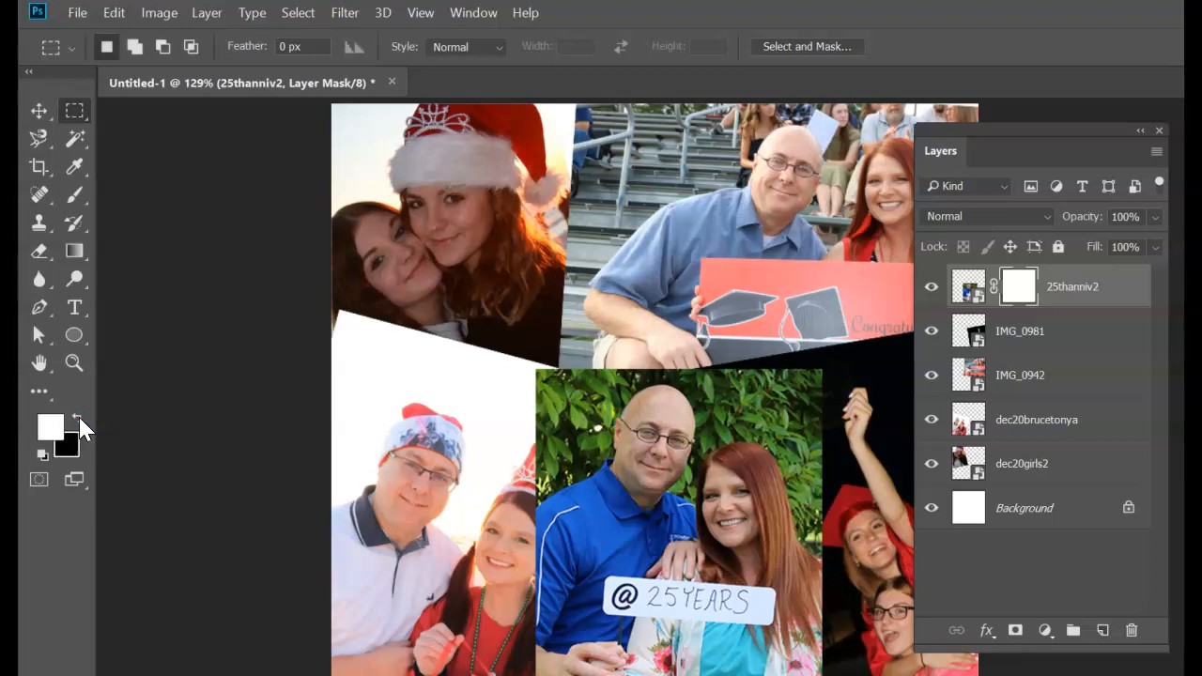
{"action": "left_click", "coordinate": [51, 426]}
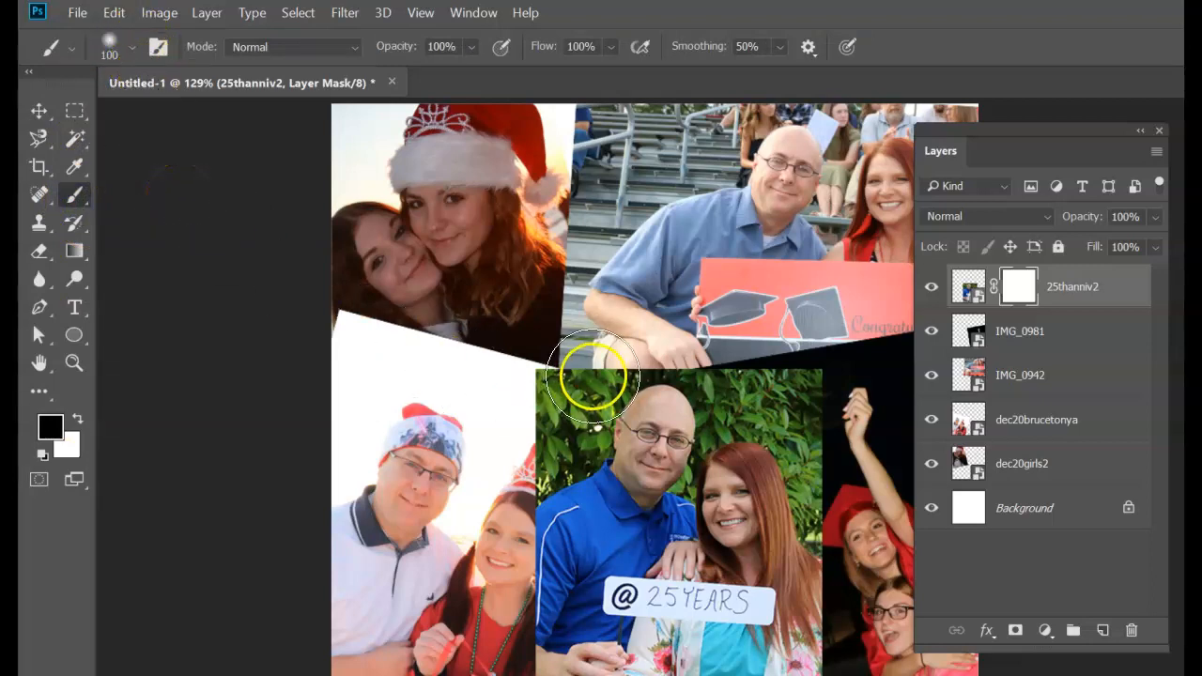
{"action": "mouse_move", "coordinate": [552, 370]}
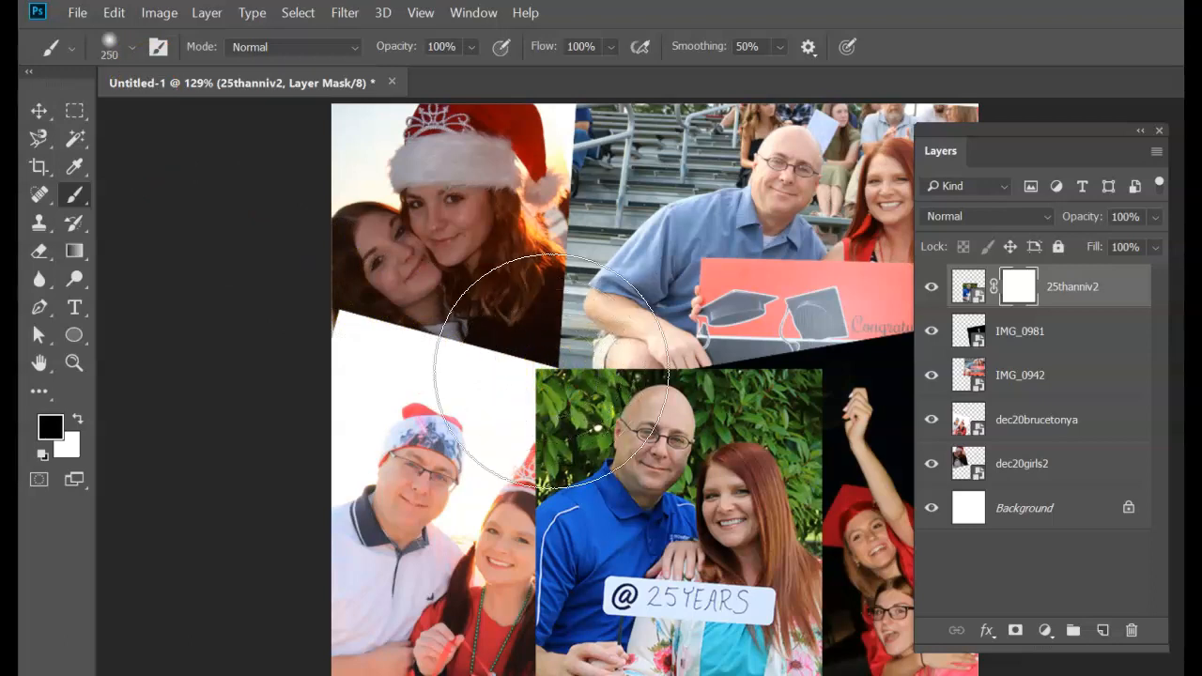
Paint black on the anniversary photo's mask with a 250 px soft 0% hardness brush to fade its edges.
{"action": "left_click", "coordinate": [131, 47]}
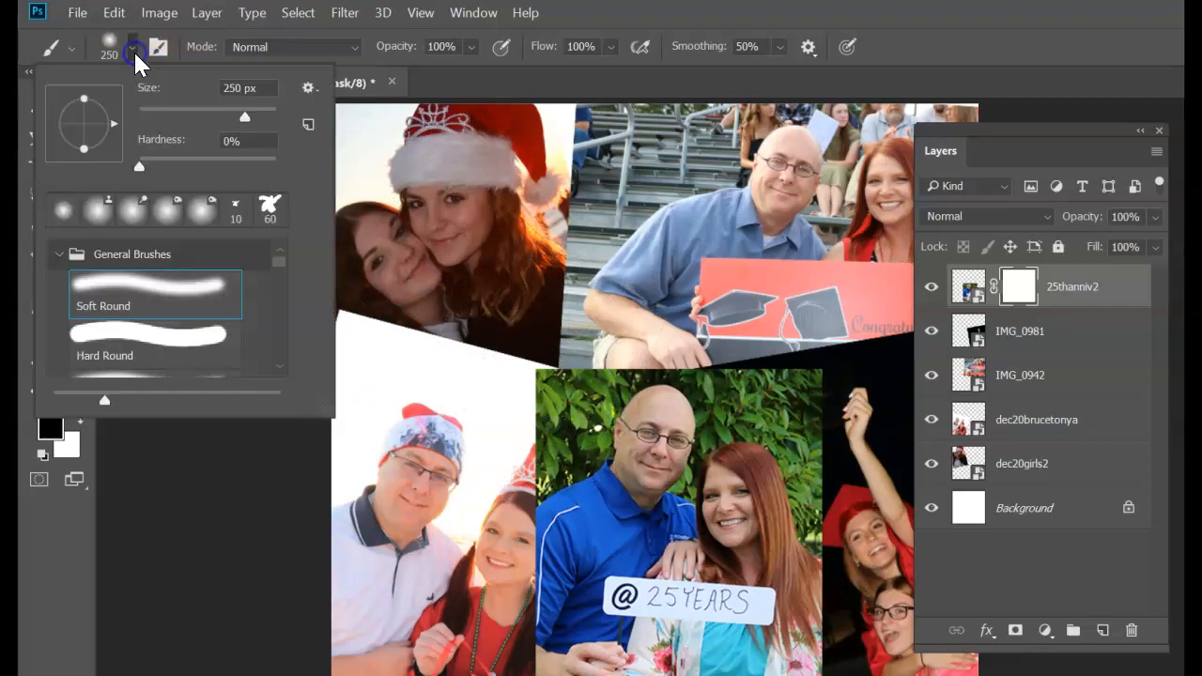
{"action": "mouse_move", "coordinate": [618, 54]}
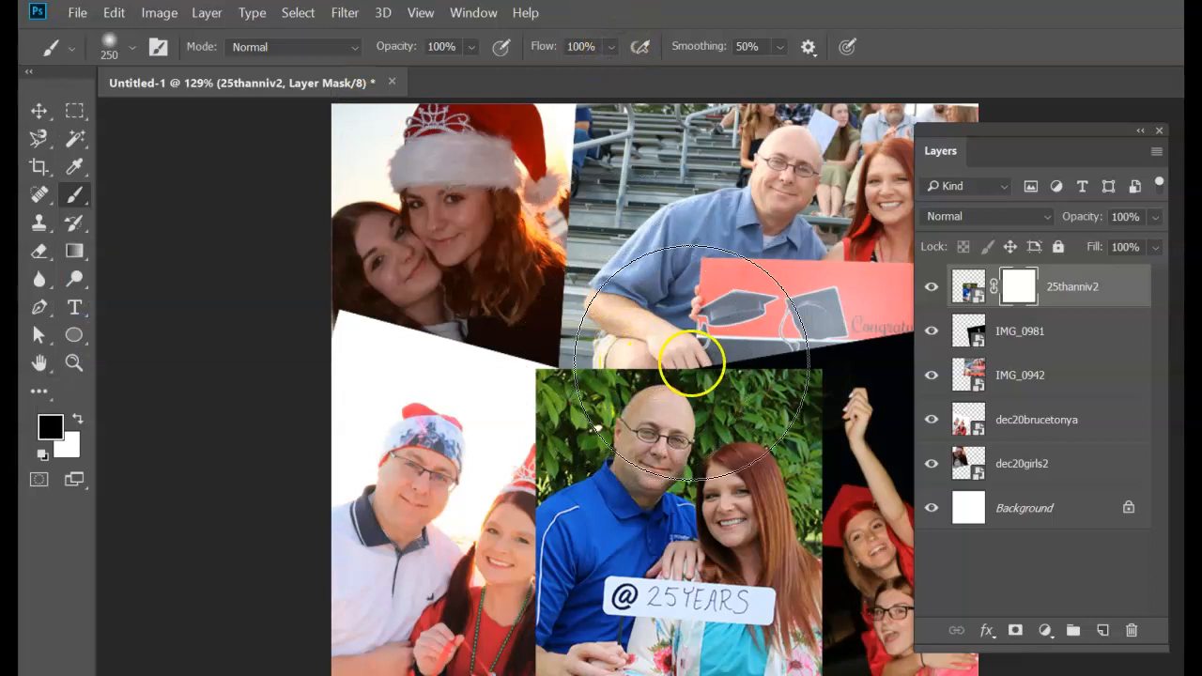
{"action": "mouse_move", "coordinate": [504, 269]}
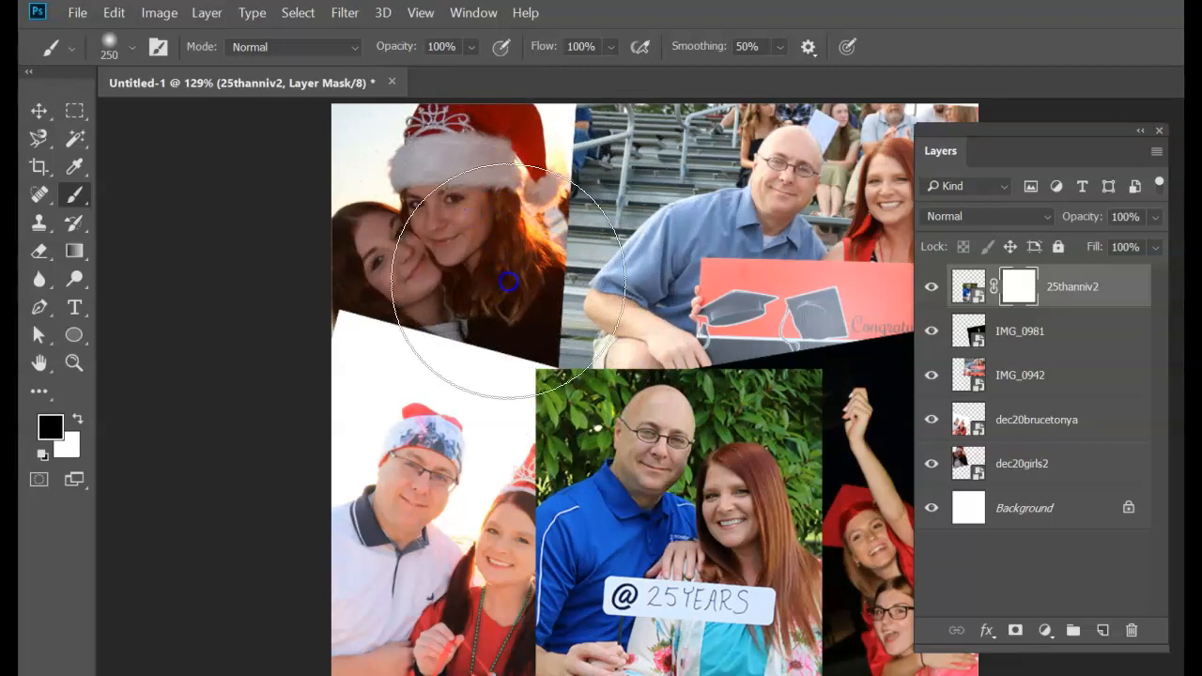
{"action": "left_click_drag", "start_coordinate": [507, 282], "coordinate": [469, 291]}
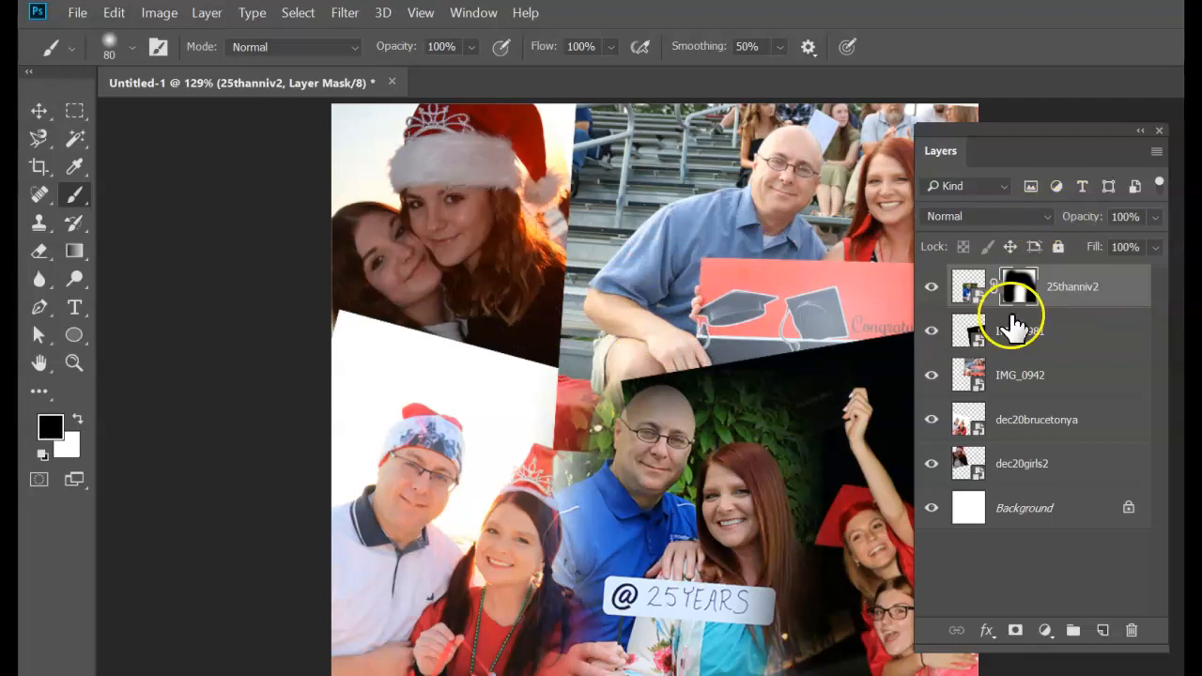
{"action": "mouse_move", "coordinate": [1018, 301]}
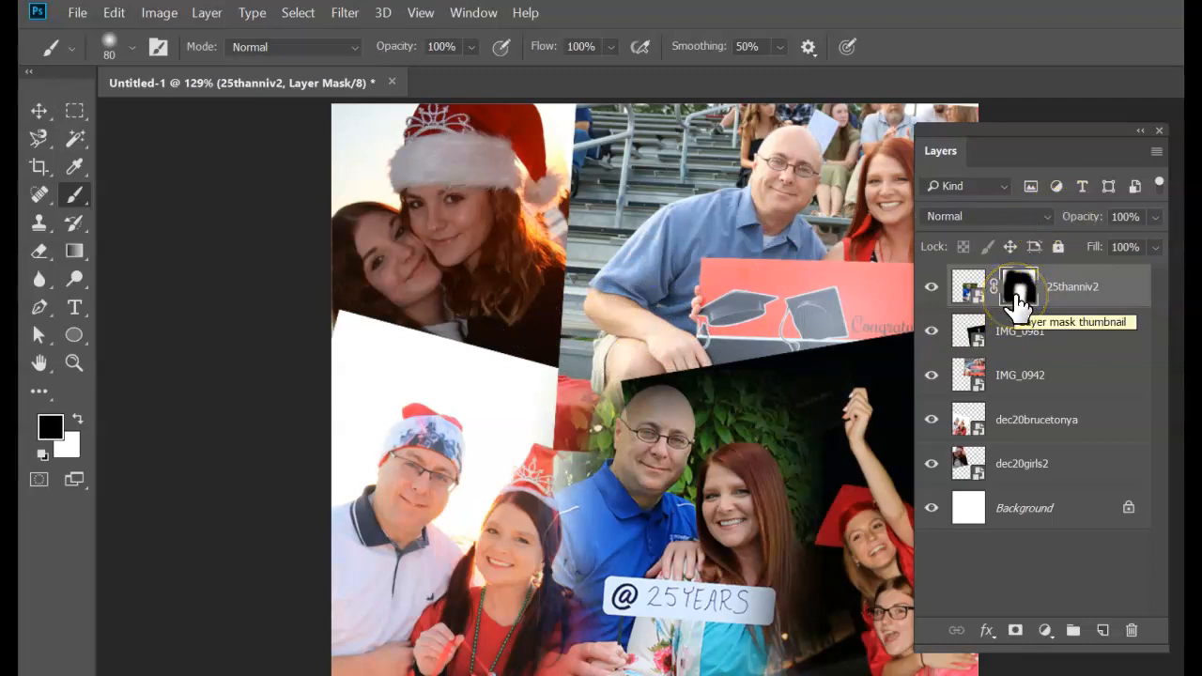
{"action": "right_click", "coordinate": [1019, 288]}
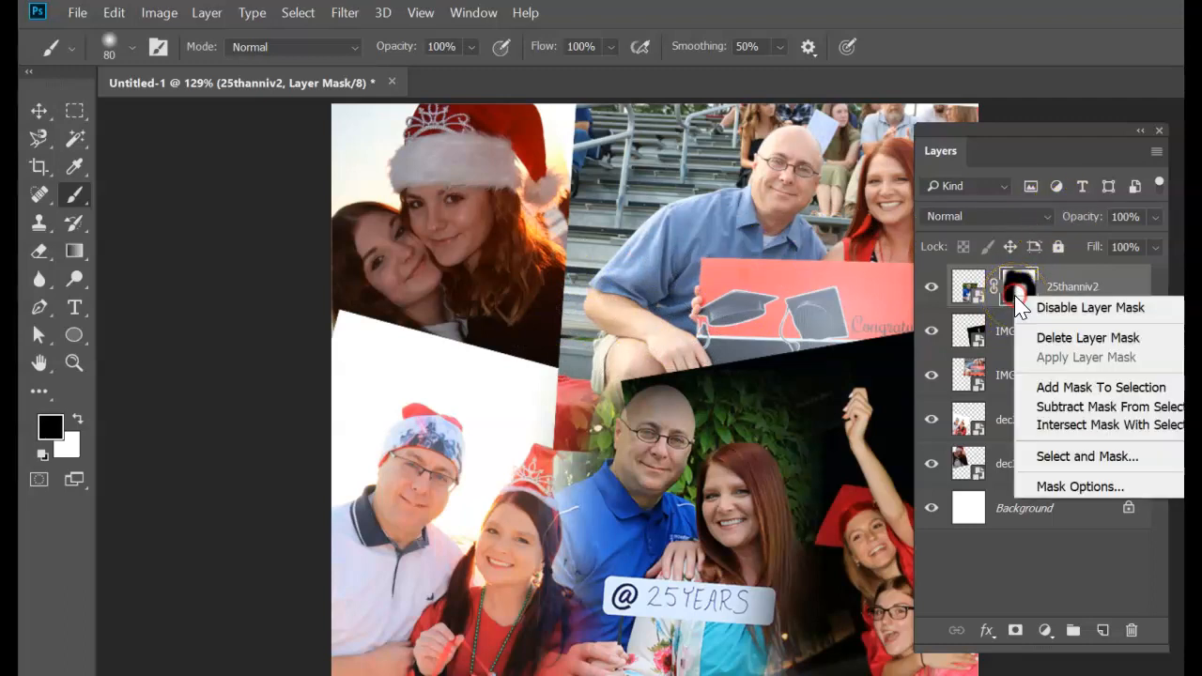
{"action": "left_click", "coordinate": [1090, 307]}
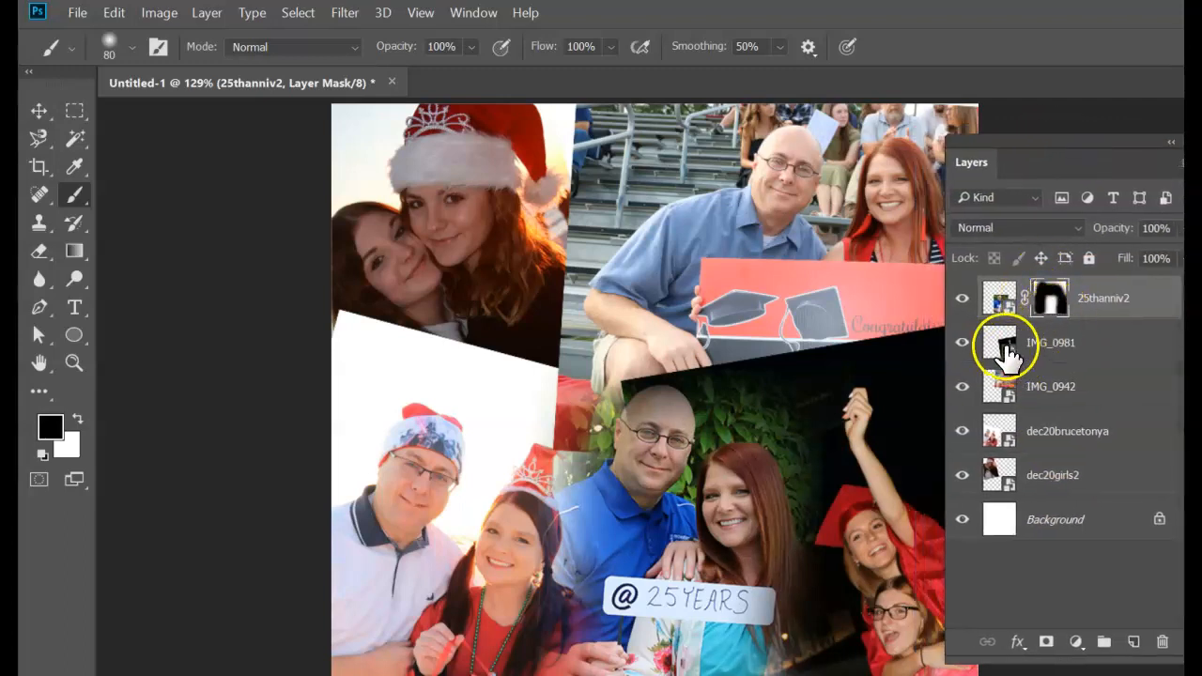
Draw an elliptical selection around the graduates on IMG_0981 and turn it into a layer mask.
{"action": "left_click", "coordinate": [1000, 342]}
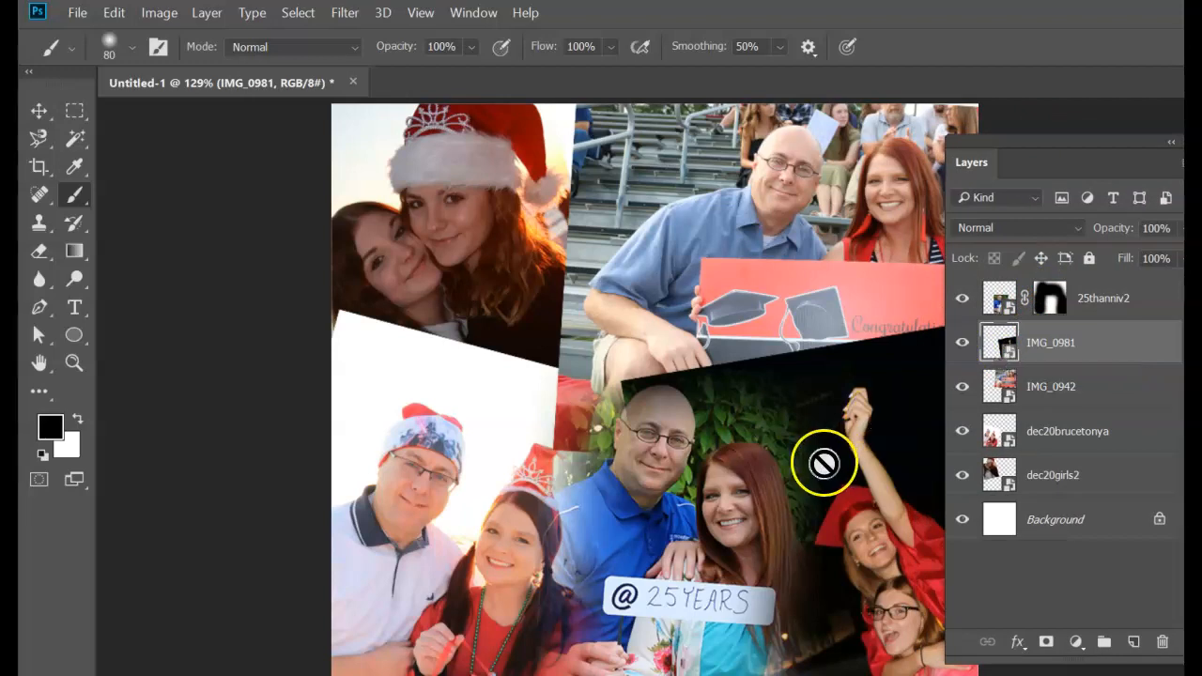
{"action": "mouse_move", "coordinate": [75, 111]}
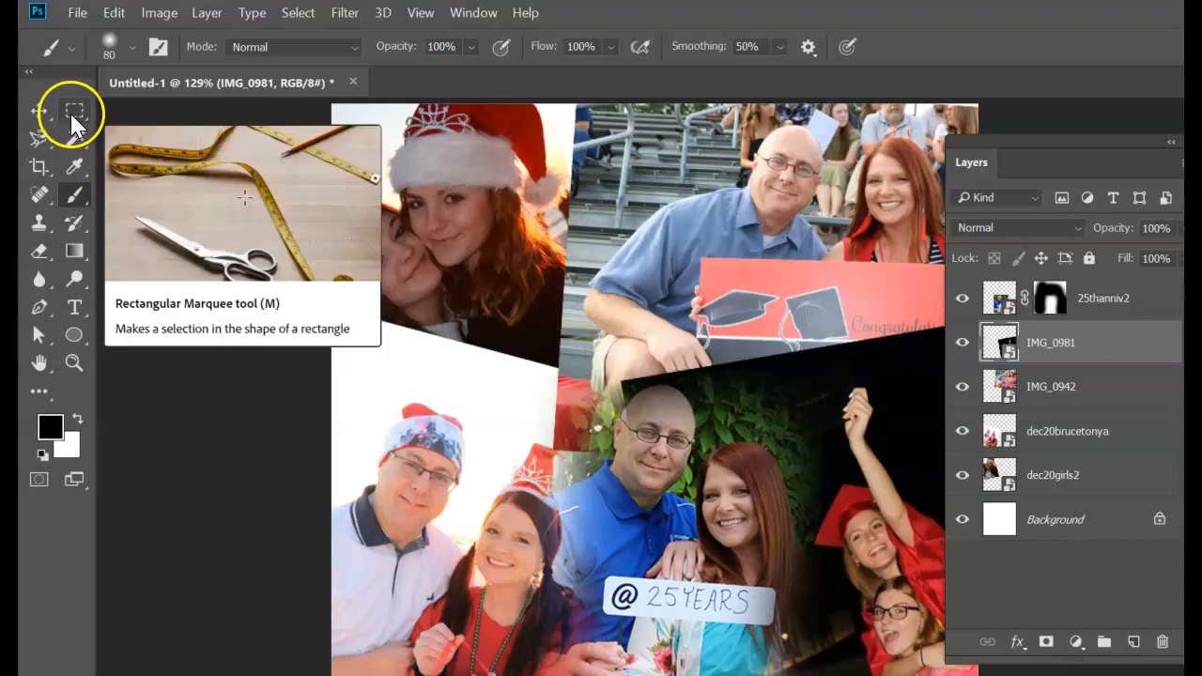
{"action": "left_click", "coordinate": [75, 111]}
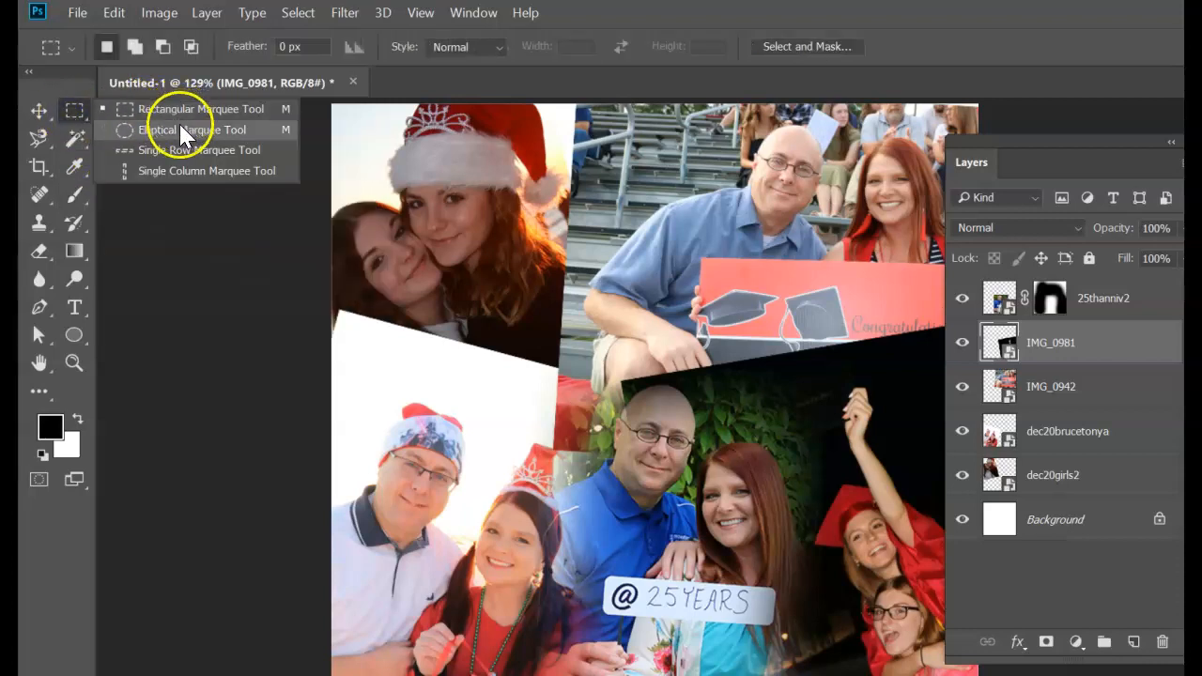
{"action": "left_click", "coordinate": [194, 130]}
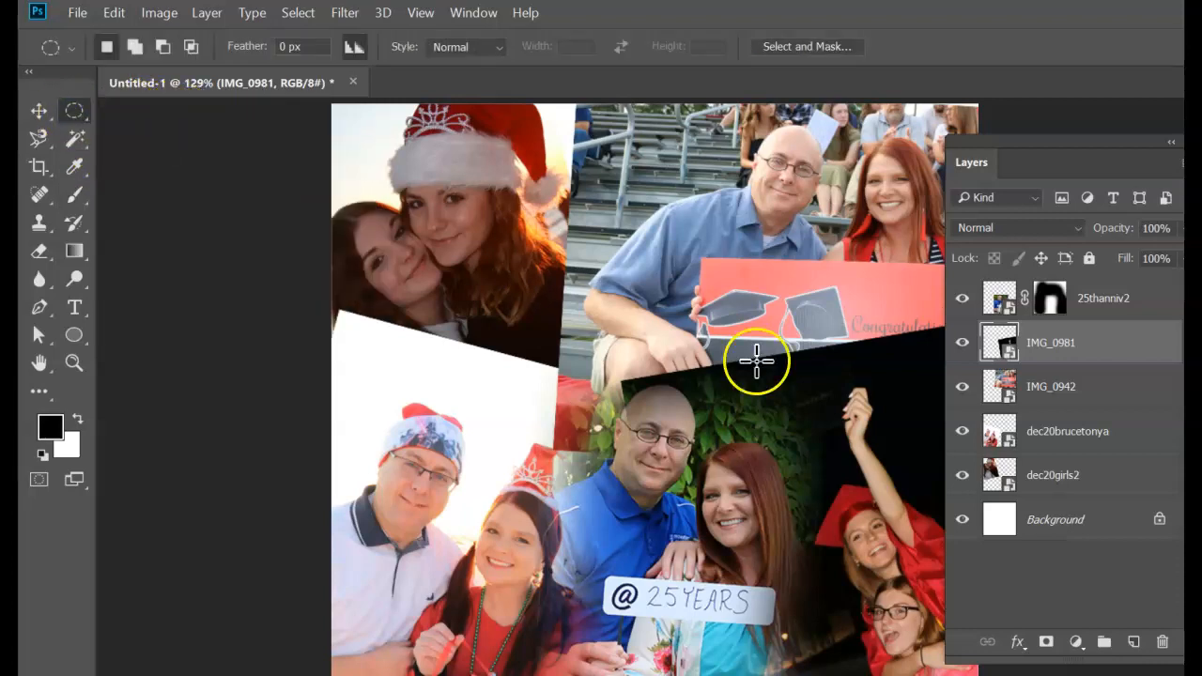
{"action": "mouse_move", "coordinate": [742, 353]}
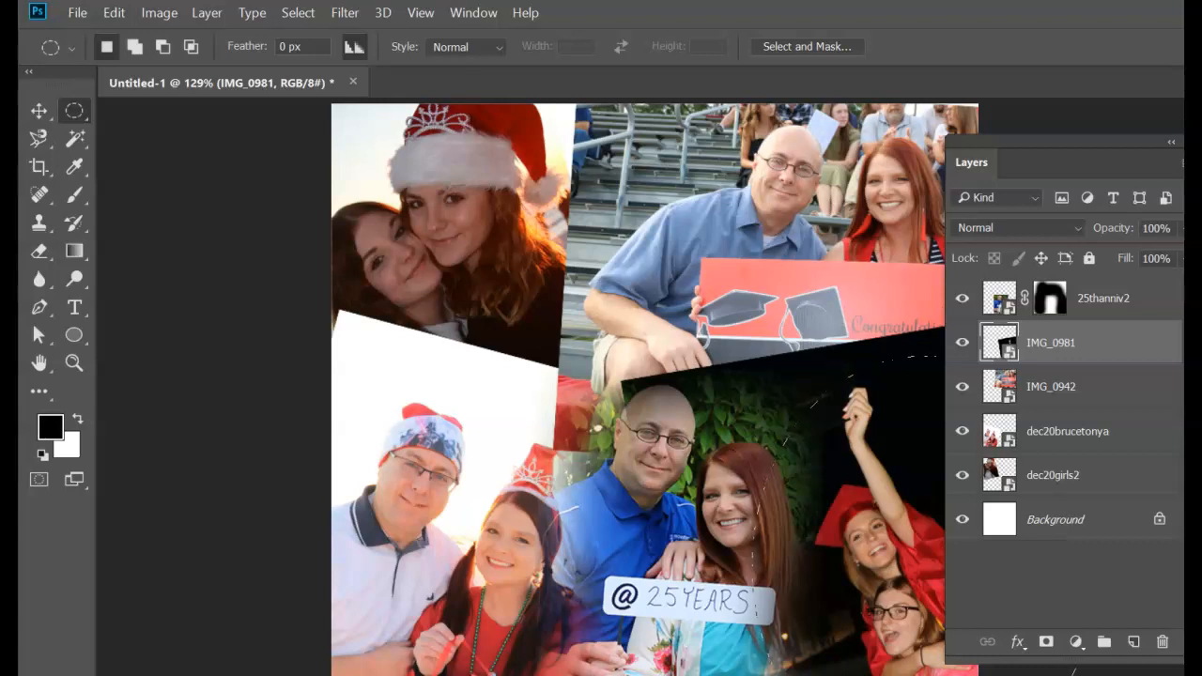
{"action": "left_click", "coordinate": [999, 342]}
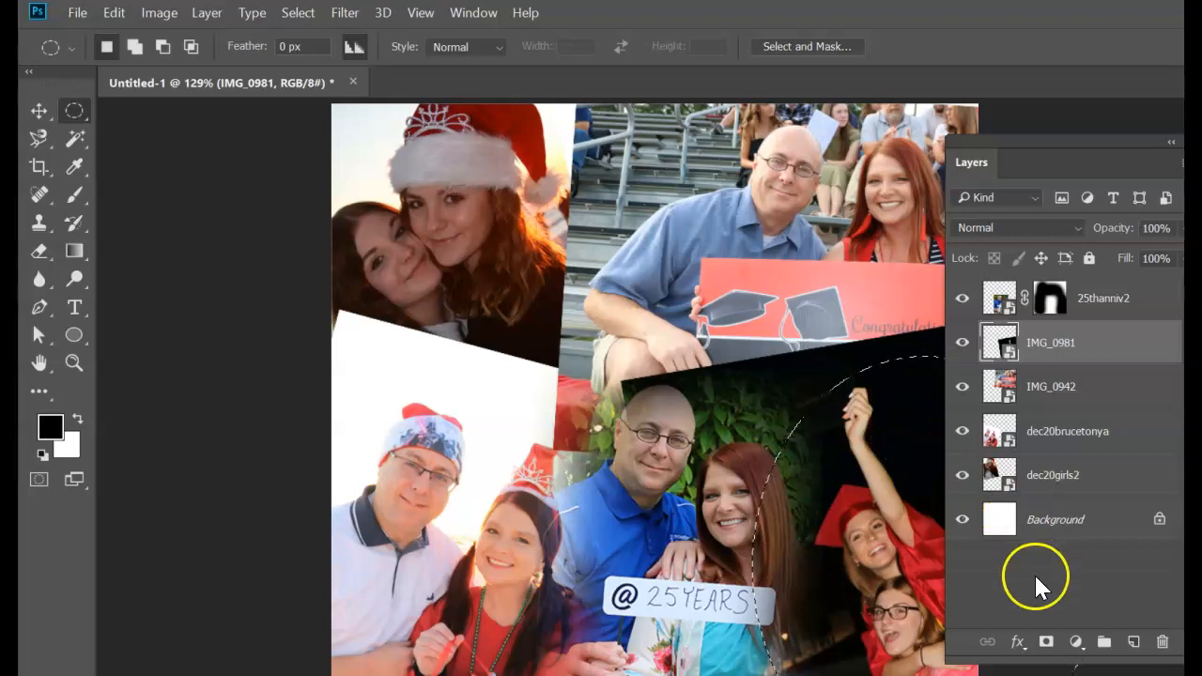
{"action": "left_click", "coordinate": [1045, 641]}
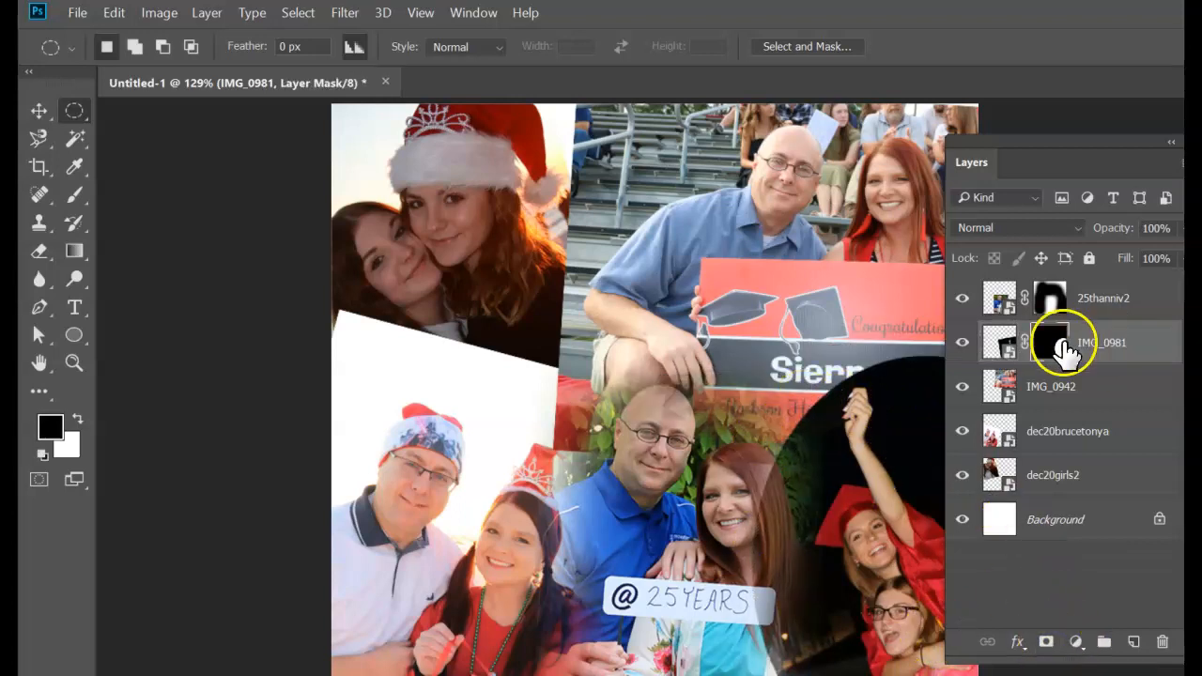
{"action": "mouse_move", "coordinate": [1052, 343]}
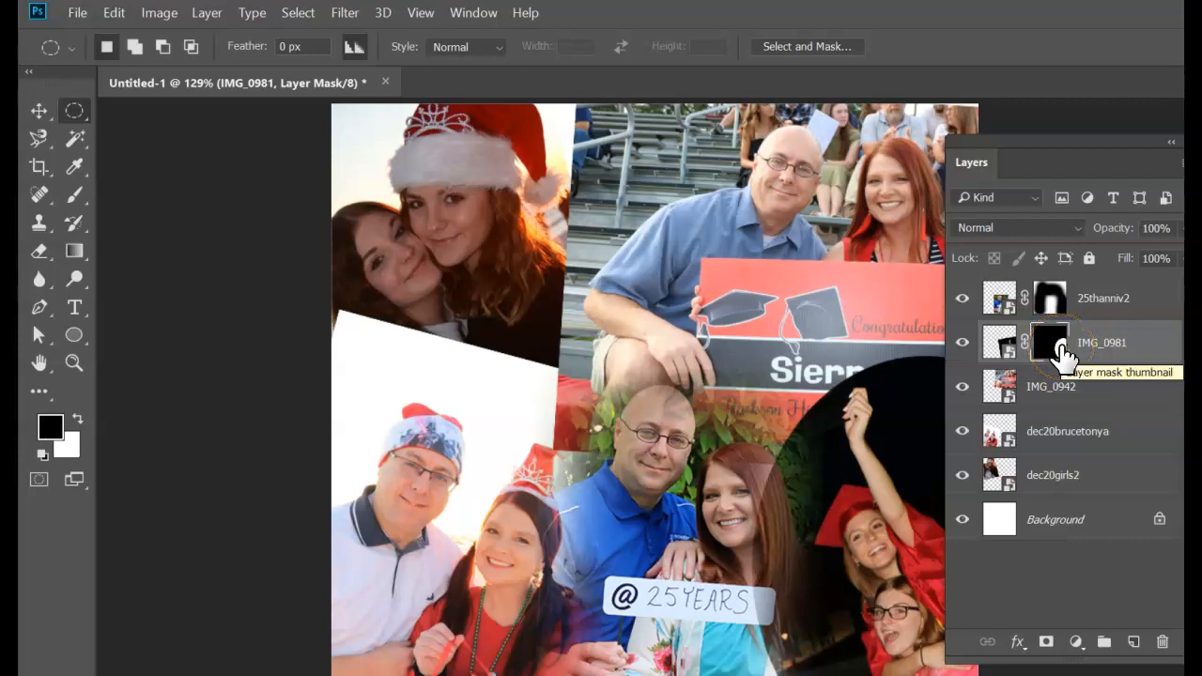
Target the IMG_0981 layer mask for painting rather than the photo itself.
{"action": "left_click", "coordinate": [75, 197]}
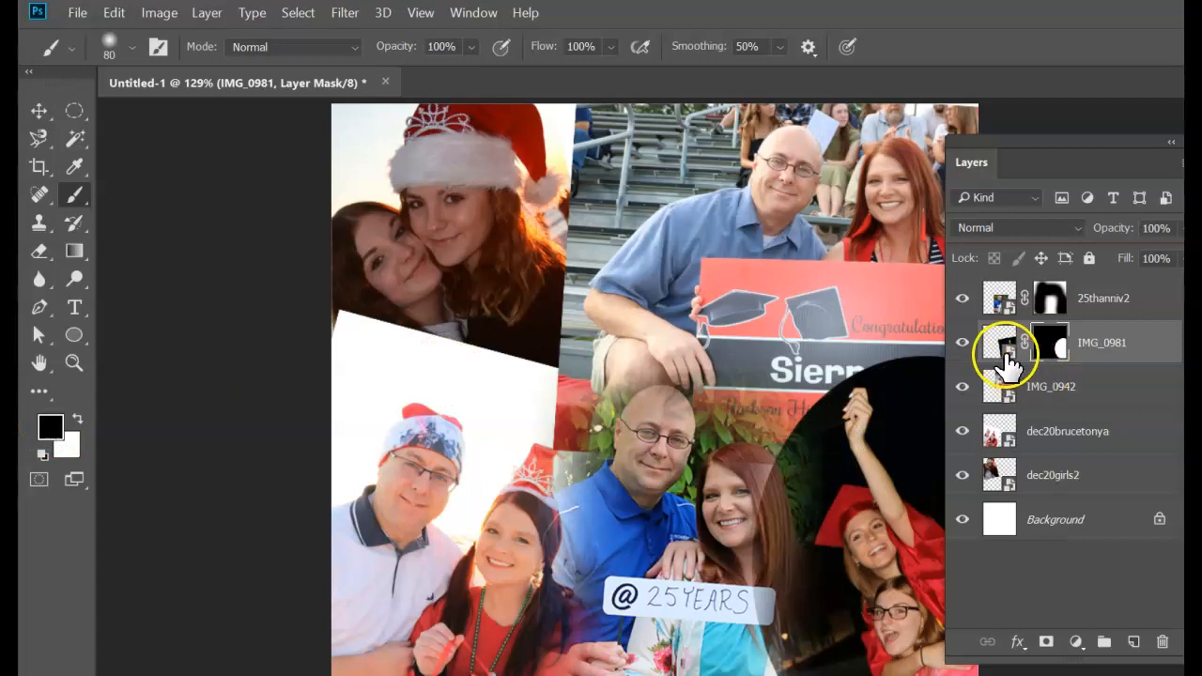
{"action": "left_click", "coordinate": [999, 298]}
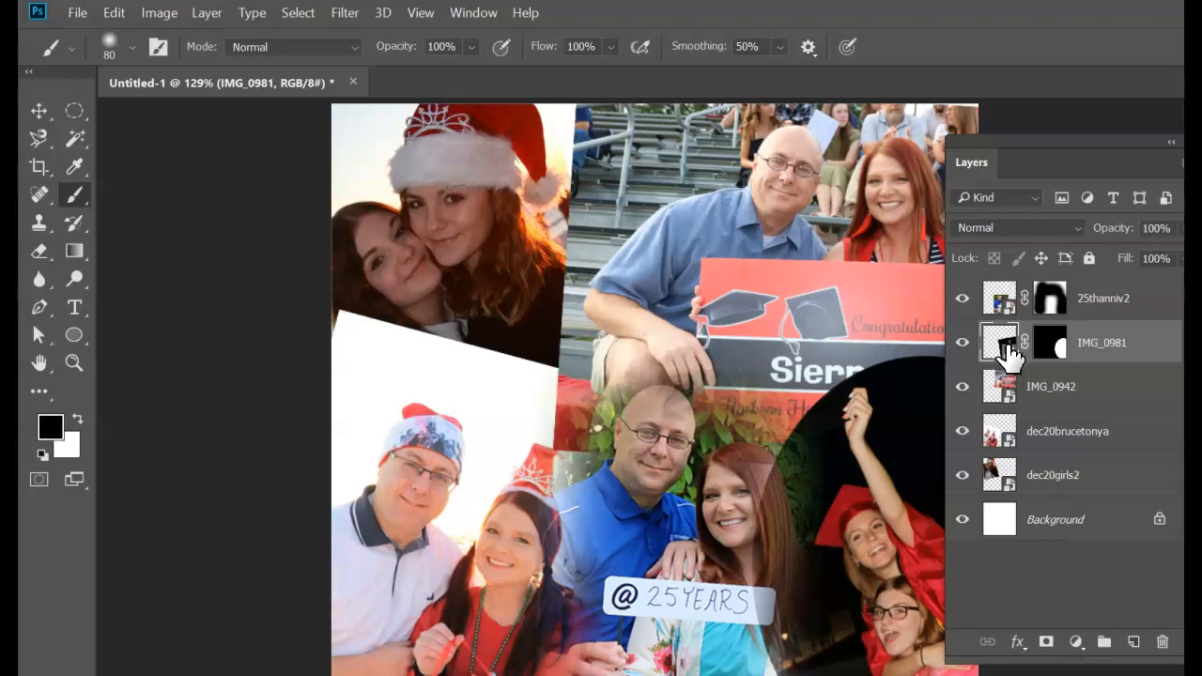
{"action": "mouse_move", "coordinate": [1000, 342]}
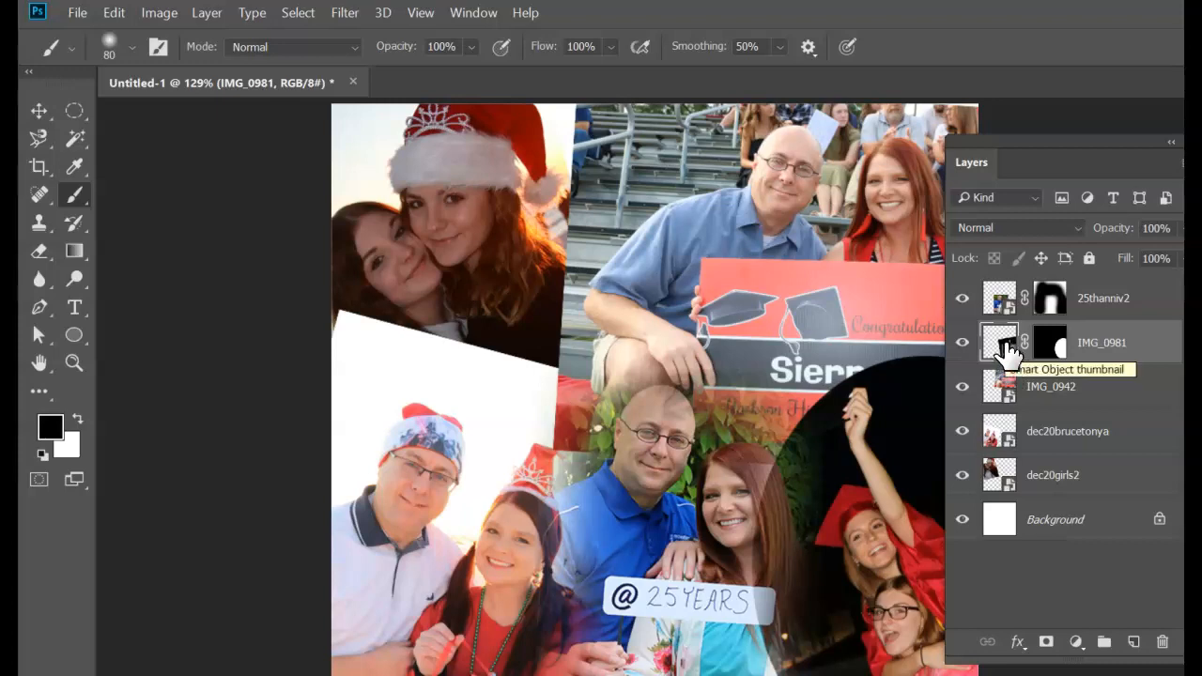
{"action": "left_click", "coordinate": [1049, 341]}
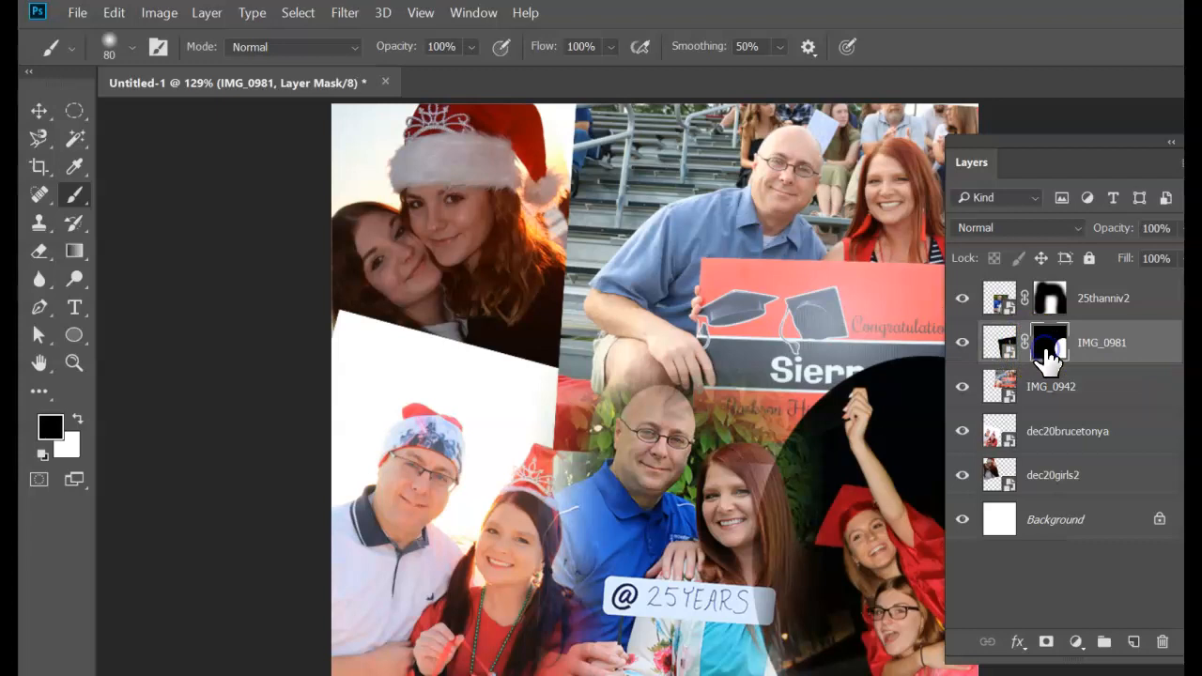
{"action": "left_click", "coordinate": [999, 341]}
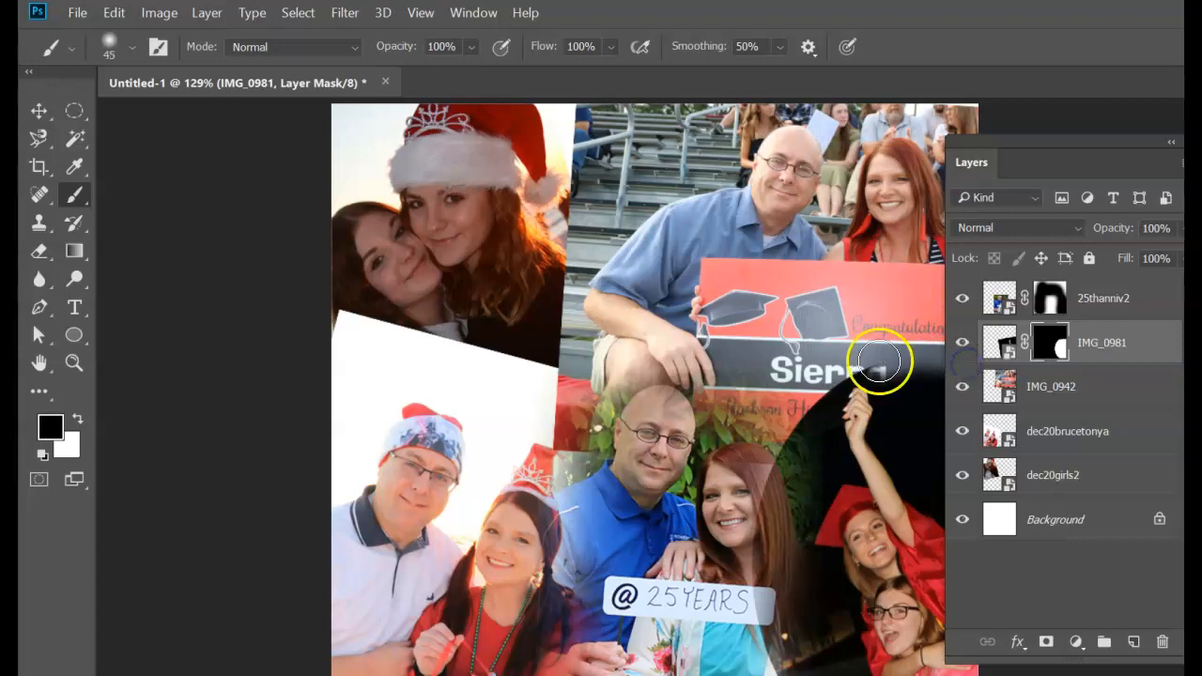
Paint soft strokes along the oval mask edge to reveal the Sierra sign, hair and blend the photo.
{"action": "left_click_drag", "start_coordinate": [879, 361], "coordinate": [766, 484]}
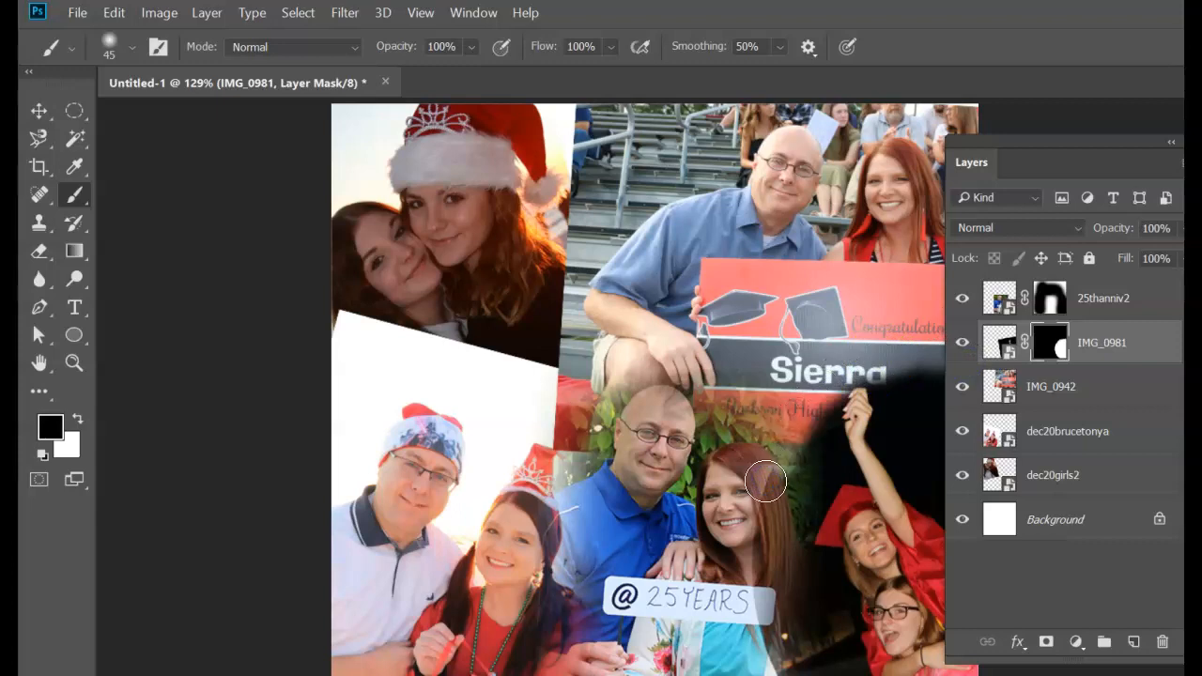
{"action": "left_click_drag", "start_coordinate": [766, 481], "coordinate": [850, 352]}
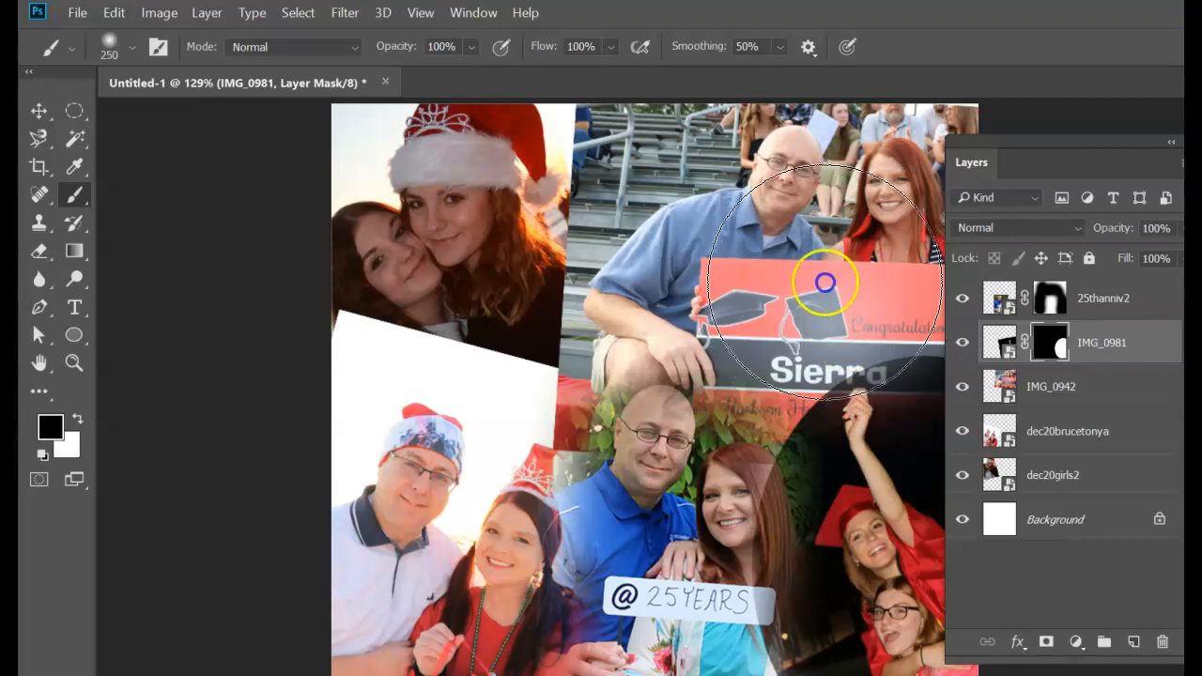
{"action": "left_click", "coordinate": [827, 282]}
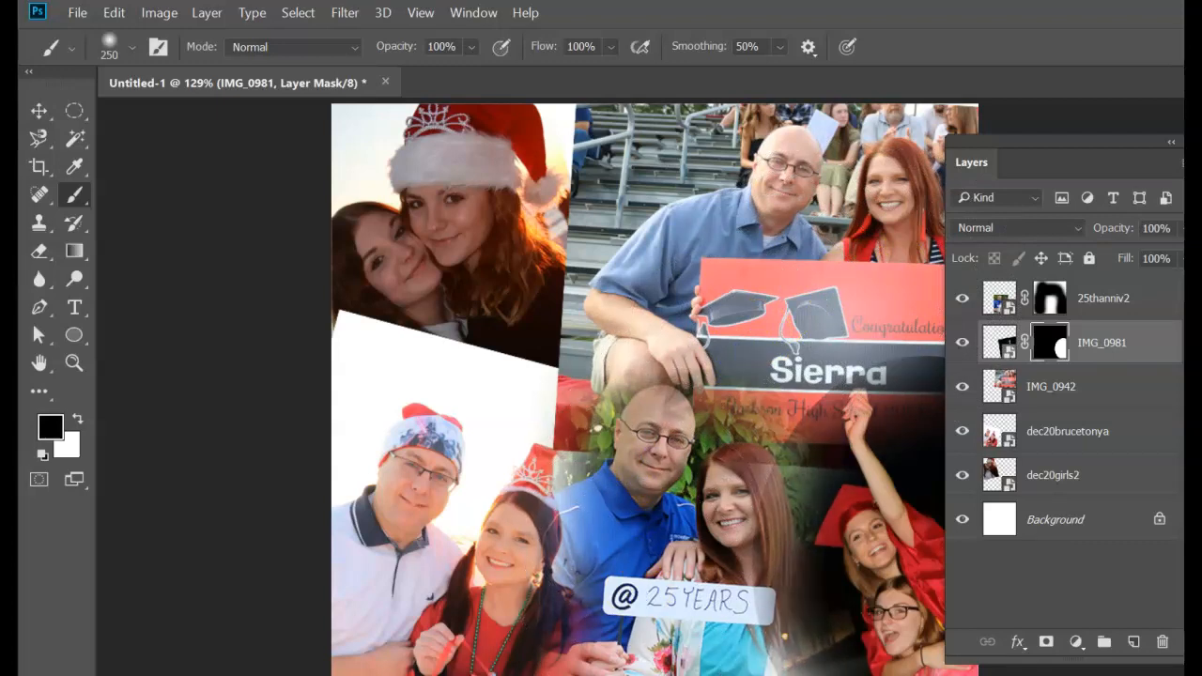
{"action": "left_click", "coordinate": [667, 594]}
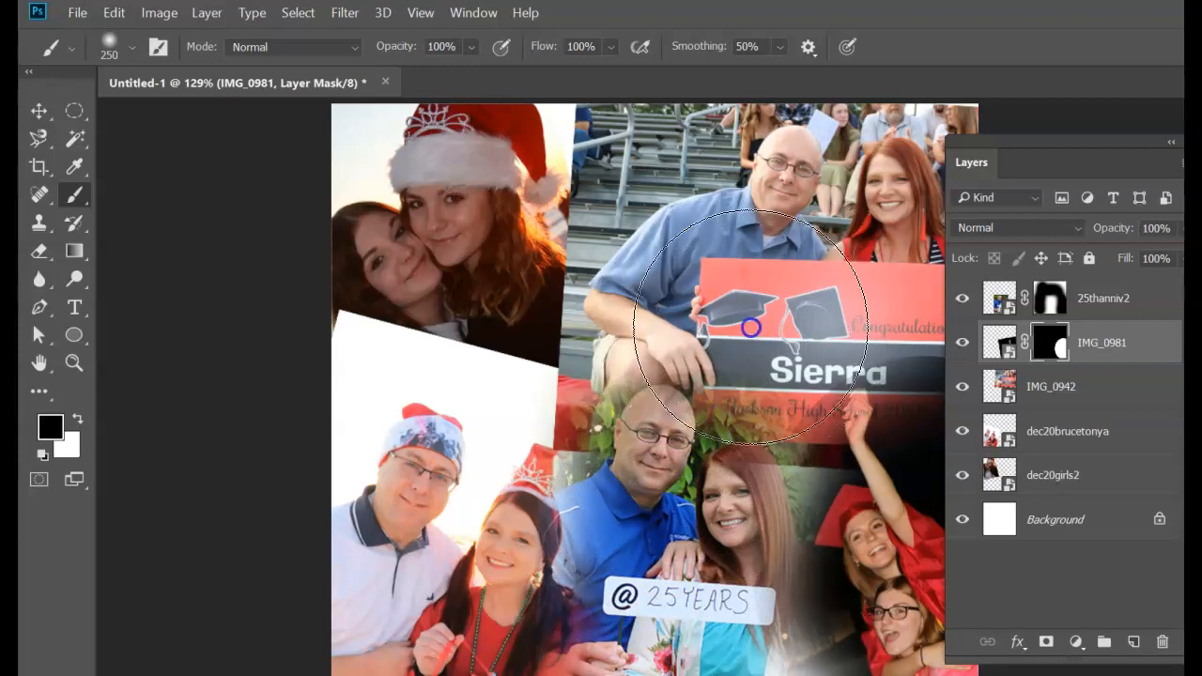
{"action": "left_click_drag", "start_coordinate": [752, 326], "coordinate": [895, 306]}
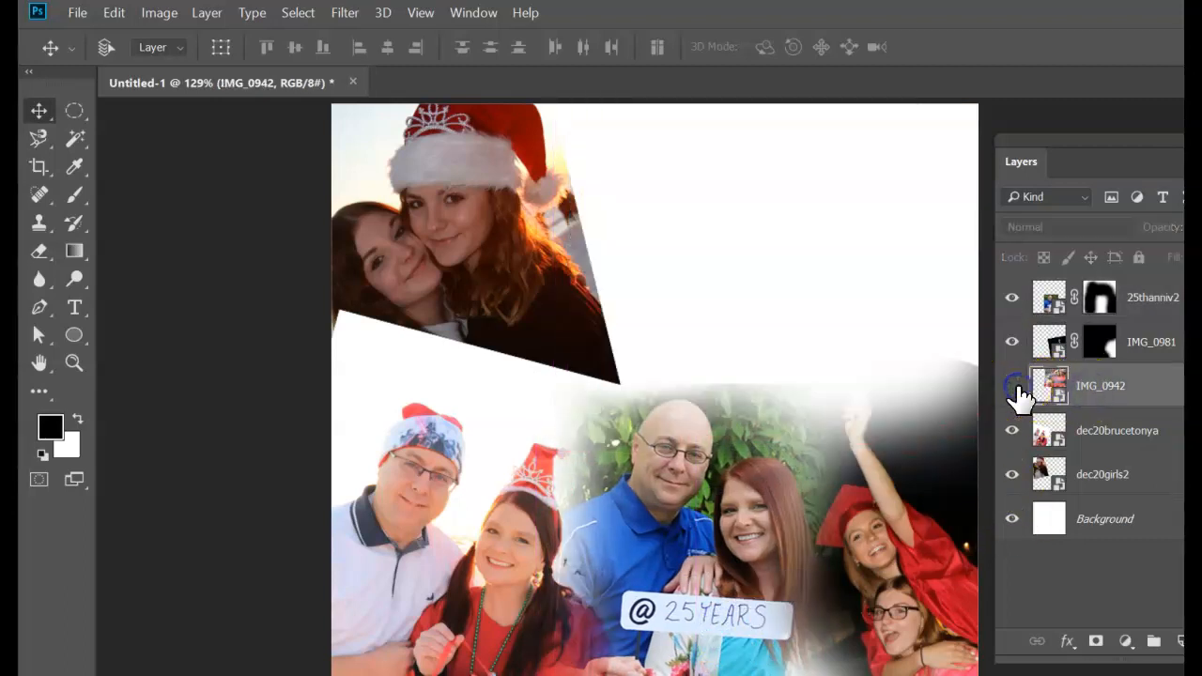
Show IMG_0942 again and mask it with a rectangular selection over the Sierra sign photo.
{"action": "left_click", "coordinate": [1011, 385]}
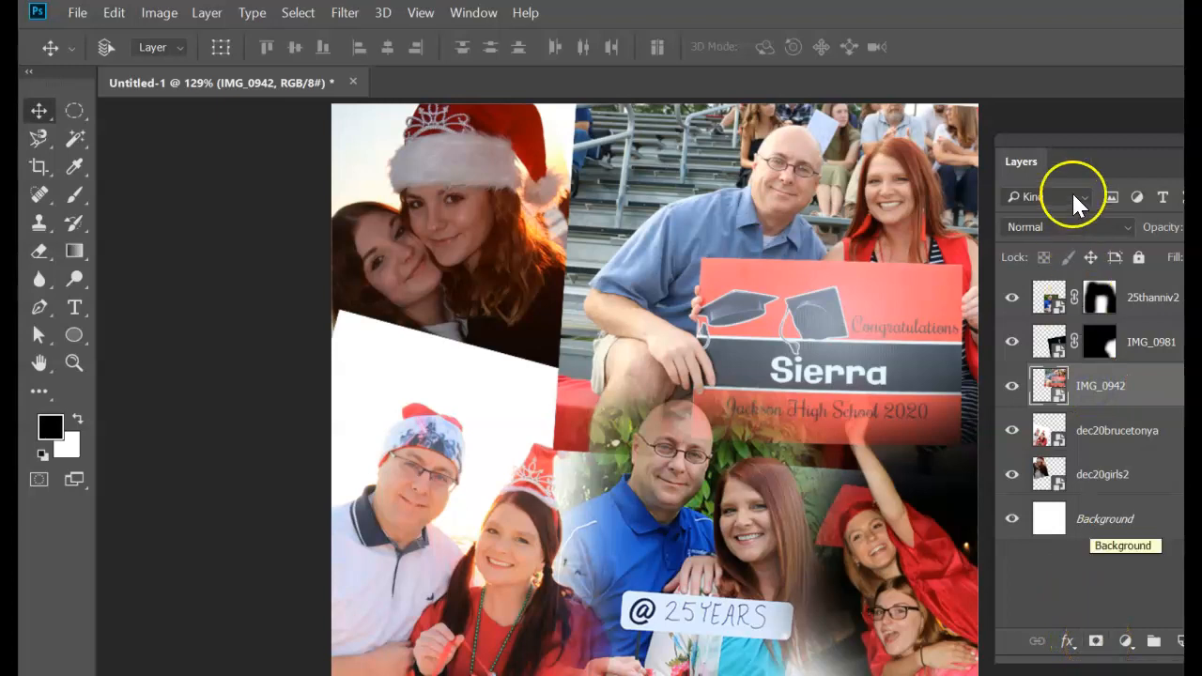
{"action": "mouse_move", "coordinate": [75, 113]}
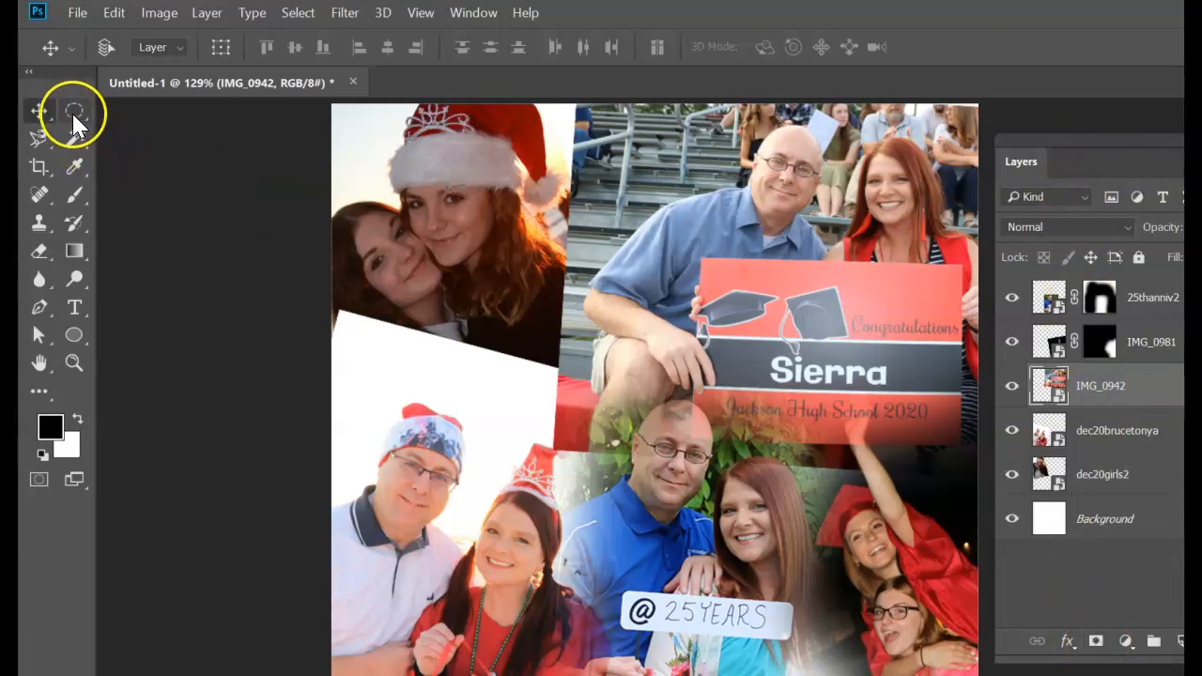
{"action": "left_click", "coordinate": [74, 110]}
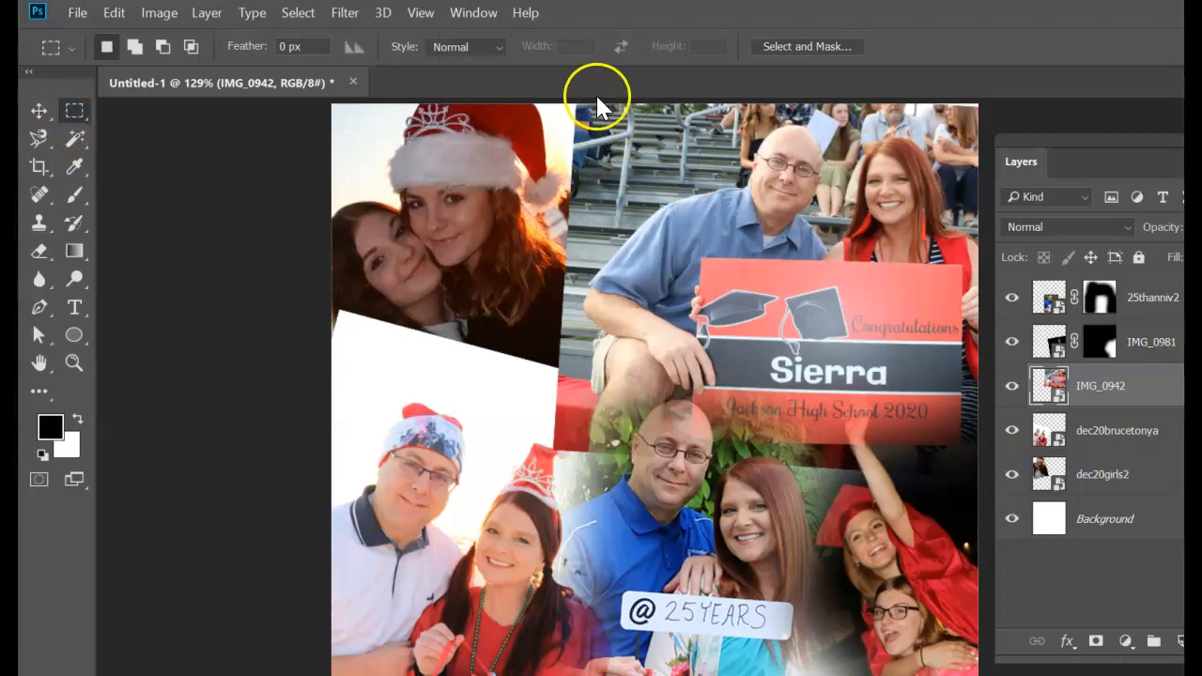
{"action": "mouse_move", "coordinate": [615, 102]}
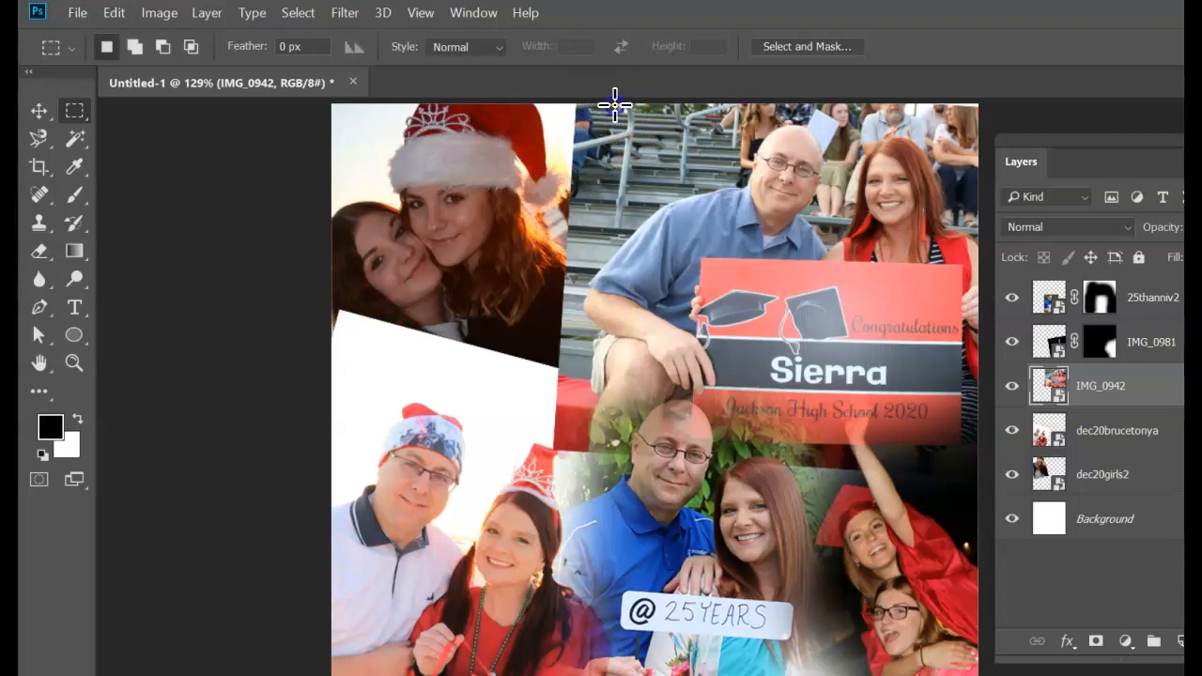
{"action": "left_click_drag", "start_coordinate": [615, 102], "coordinate": [986, 463]}
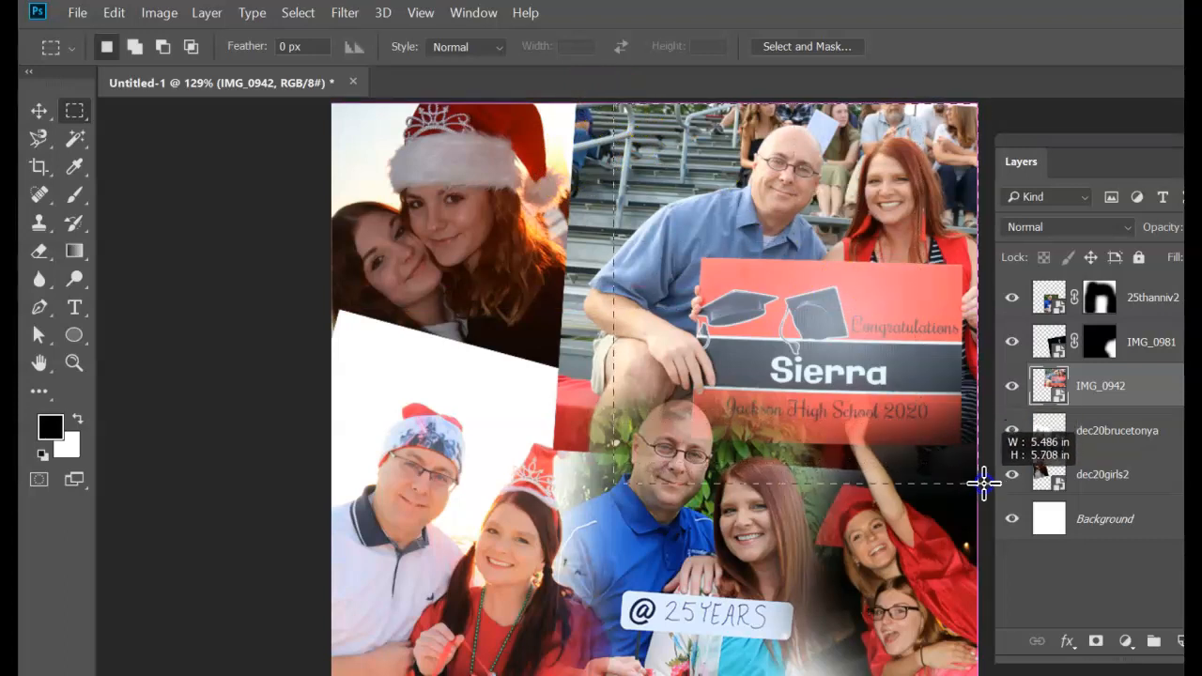
{"action": "left_click_drag", "start_coordinate": [984, 484], "coordinate": [984, 460]}
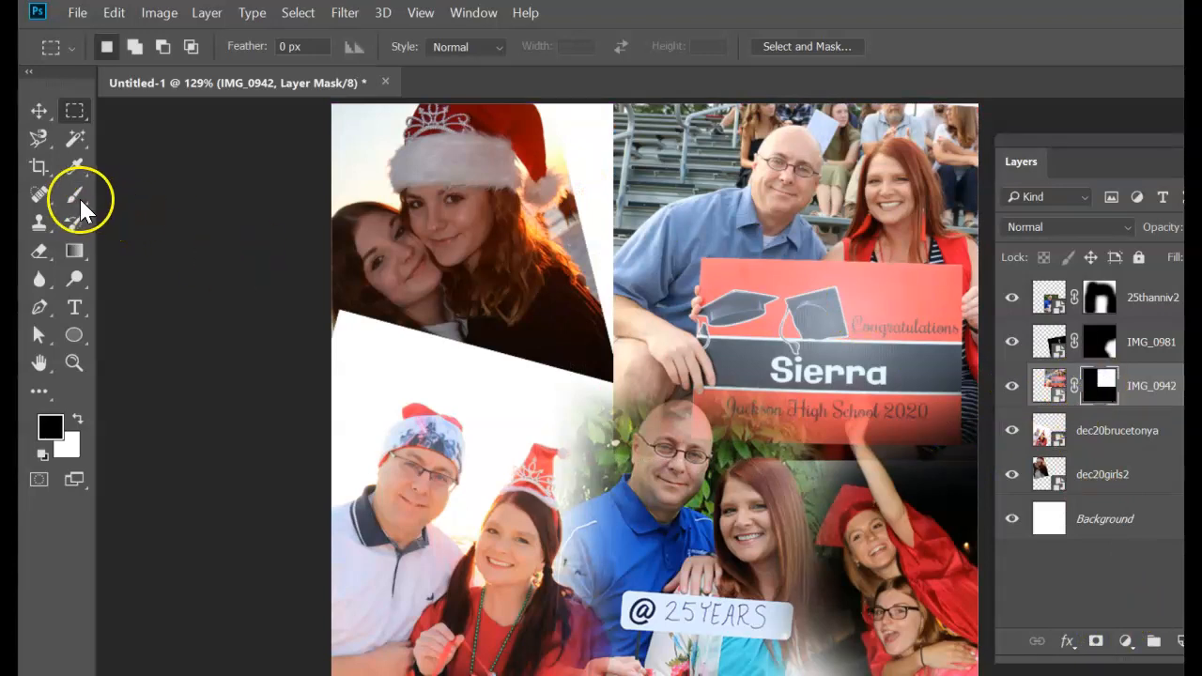
{"action": "left_click", "coordinate": [74, 194]}
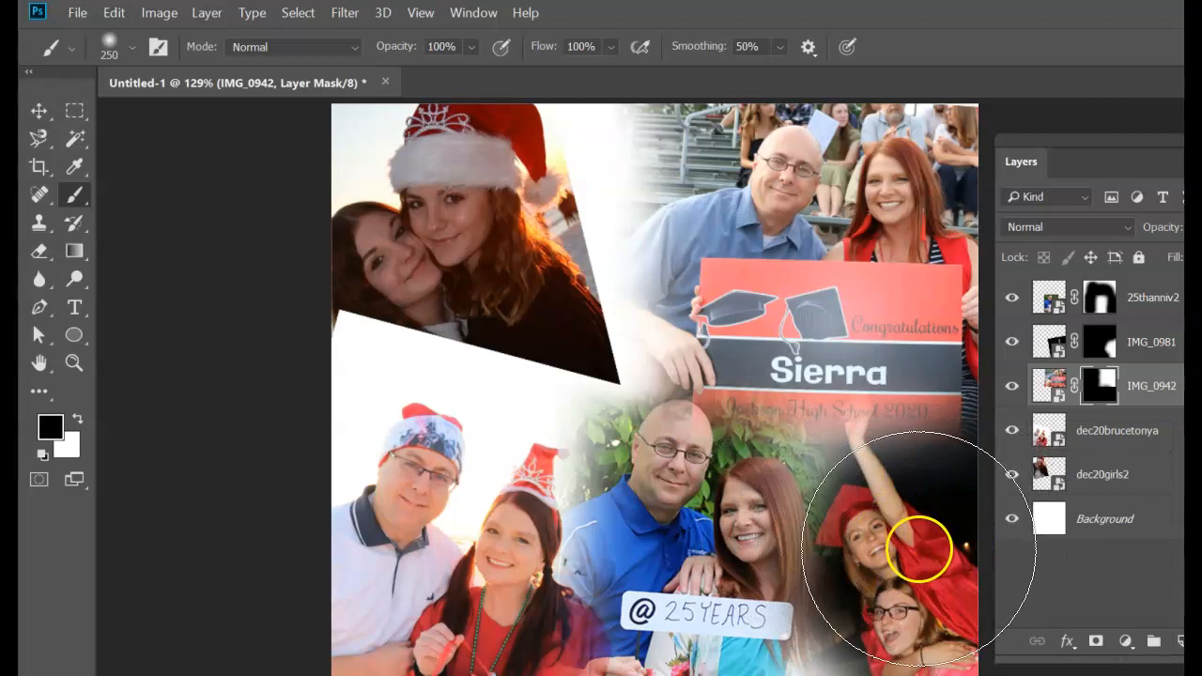
Soften the IMG_0942 mask edge over the graduates and target the photo to reposition it with the Move tool.
{"action": "left_click", "coordinate": [40, 111]}
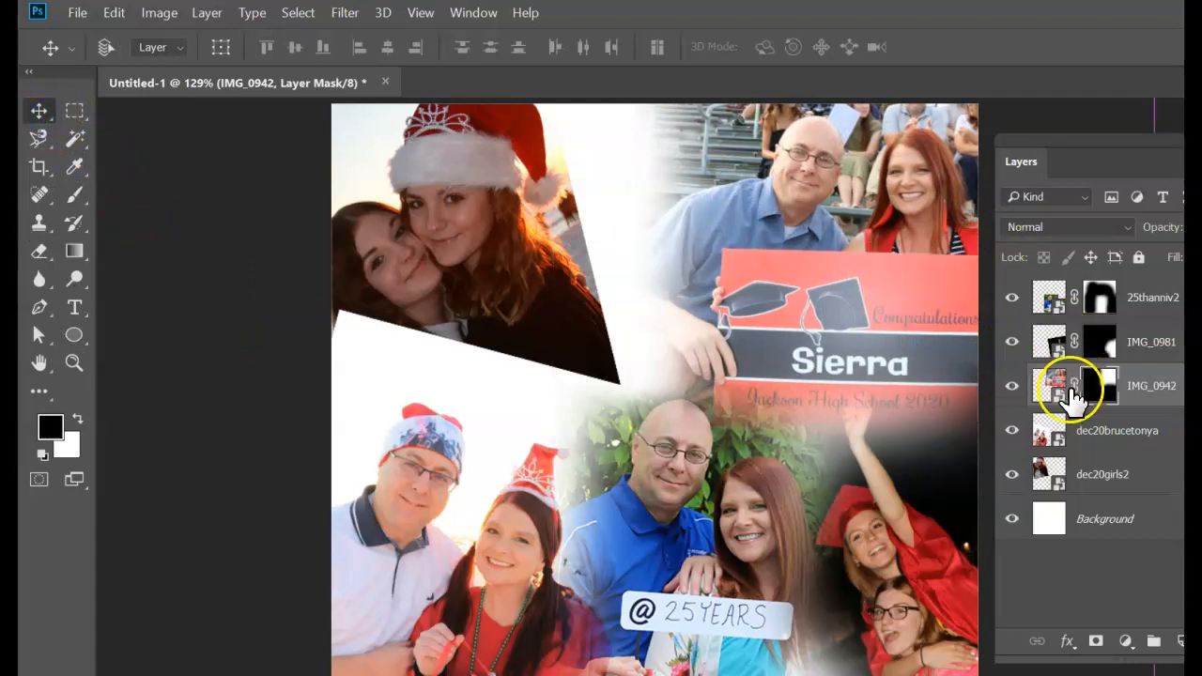
{"action": "left_click", "coordinate": [1116, 430]}
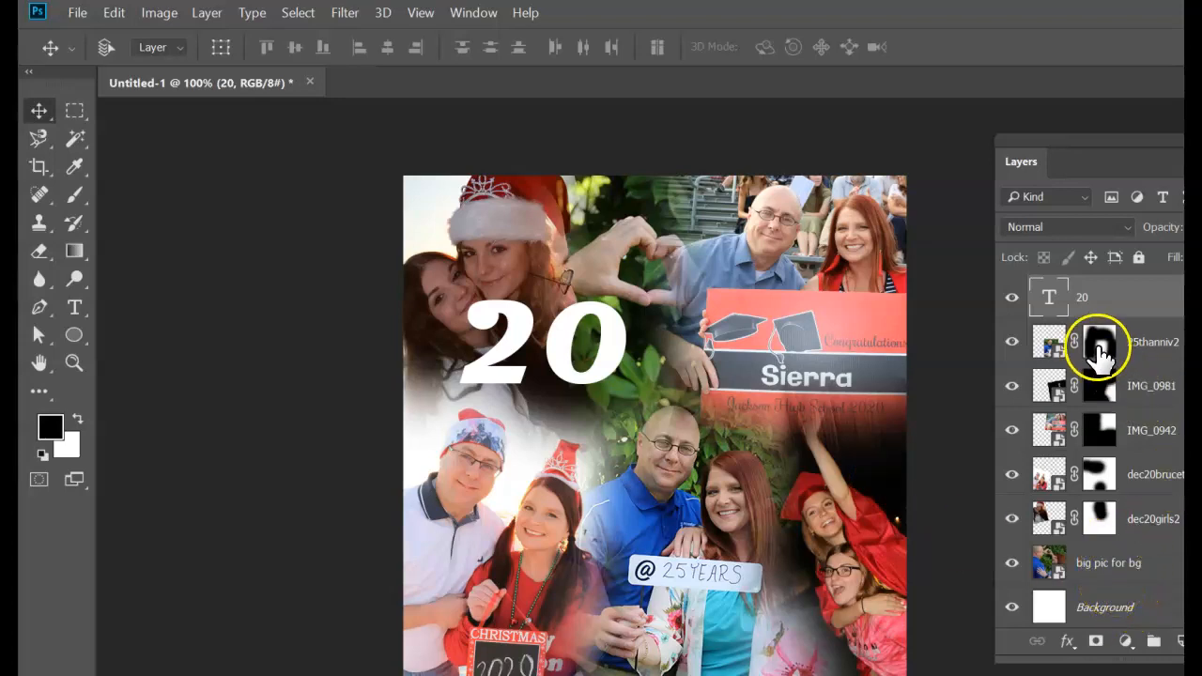
Target the 25thanniv2 mask and zoom in on the girls' heart-shaped hands.
{"action": "left_click", "coordinate": [1098, 341]}
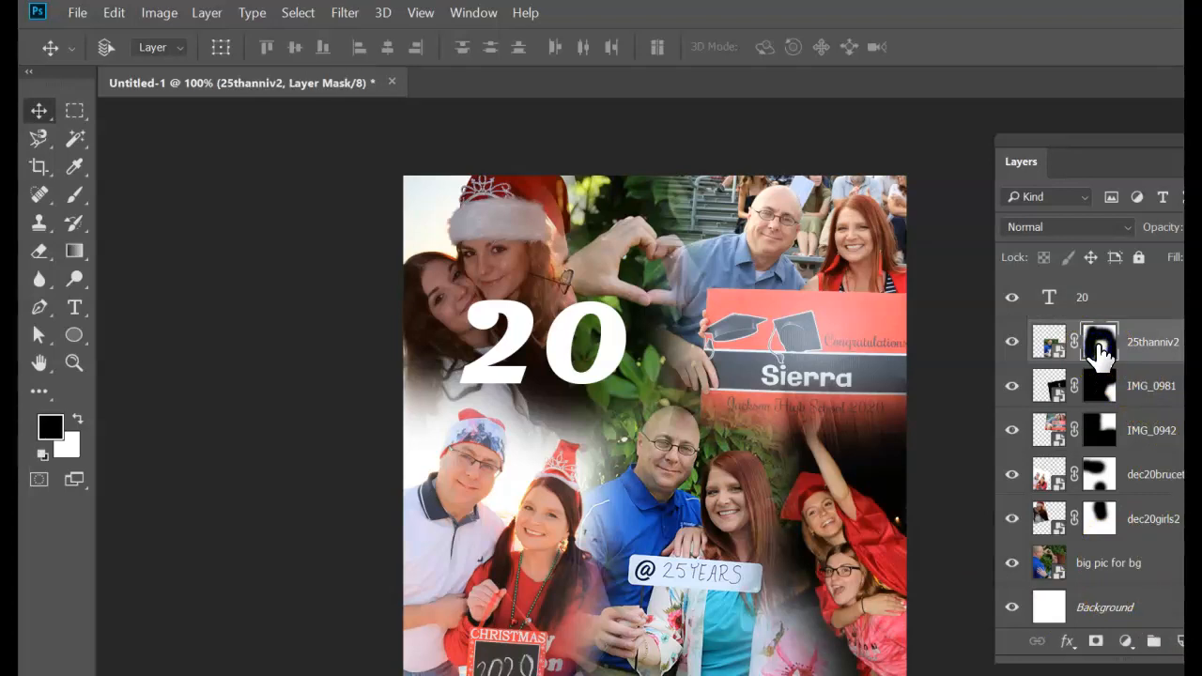
{"action": "mouse_move", "coordinate": [1099, 341]}
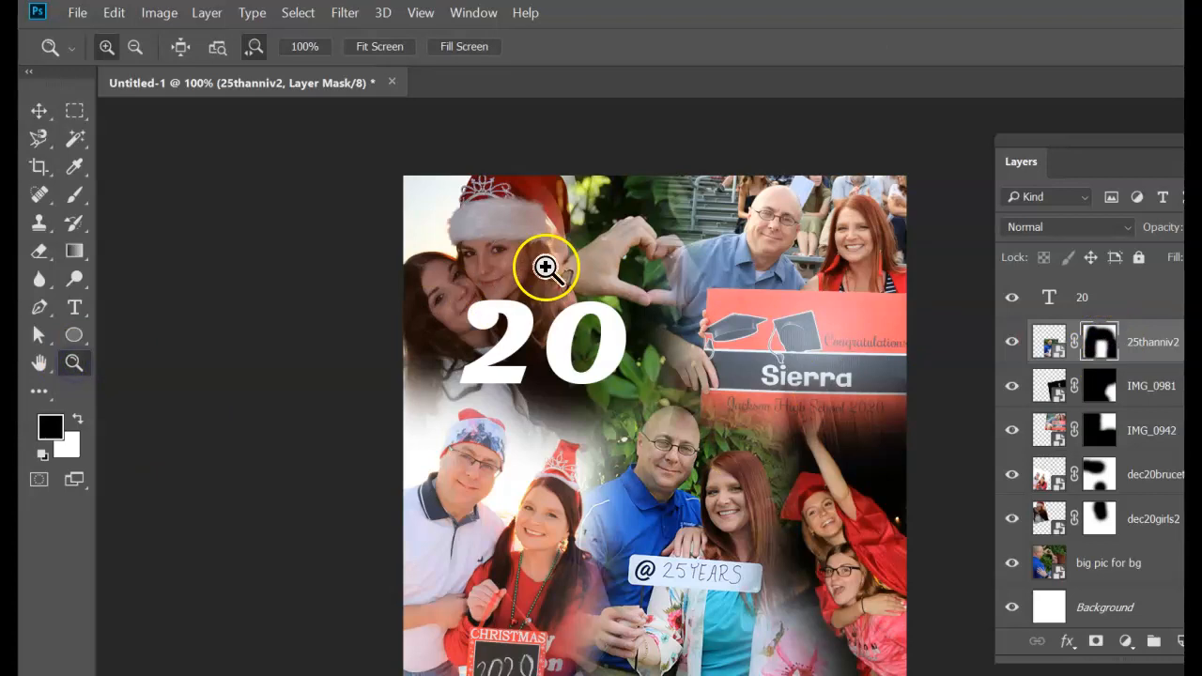
{"action": "left_click", "coordinate": [546, 267]}
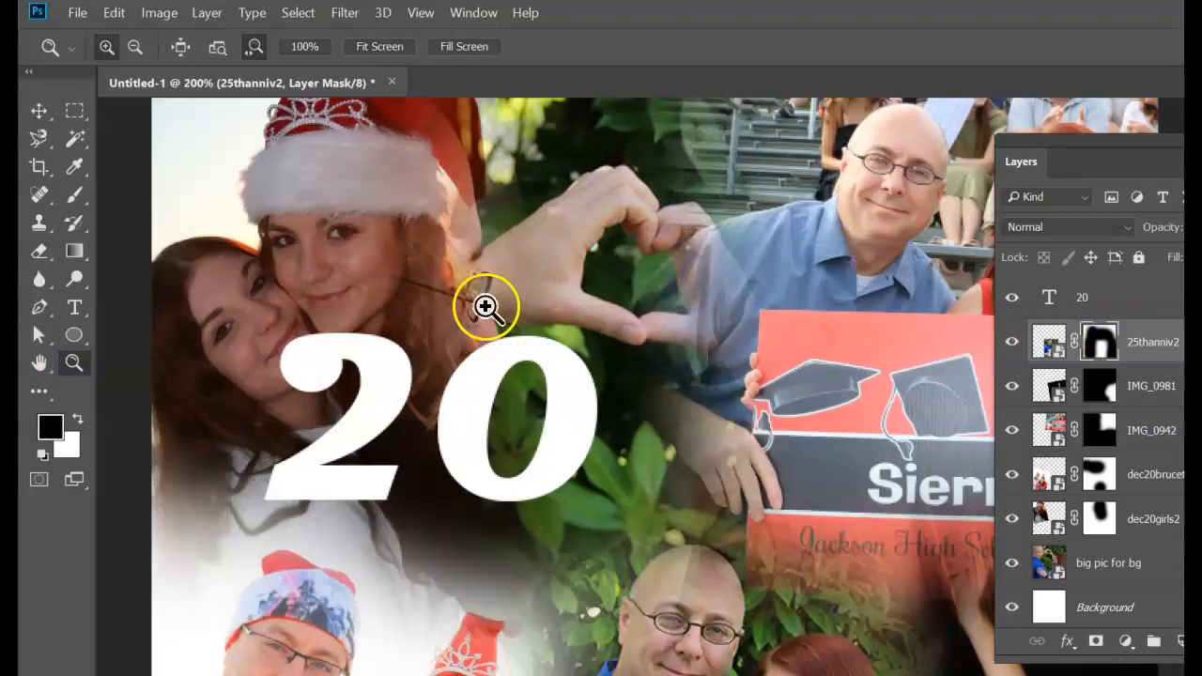
{"action": "mouse_move", "coordinate": [502, 319]}
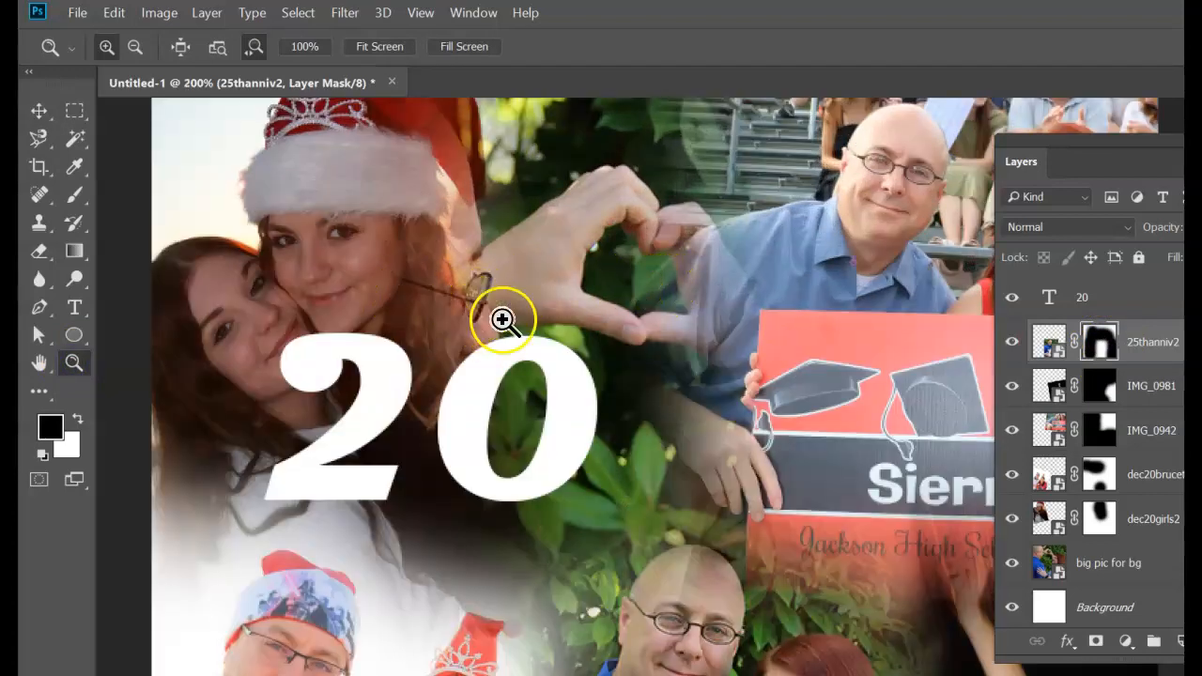
{"action": "mouse_move", "coordinate": [526, 266]}
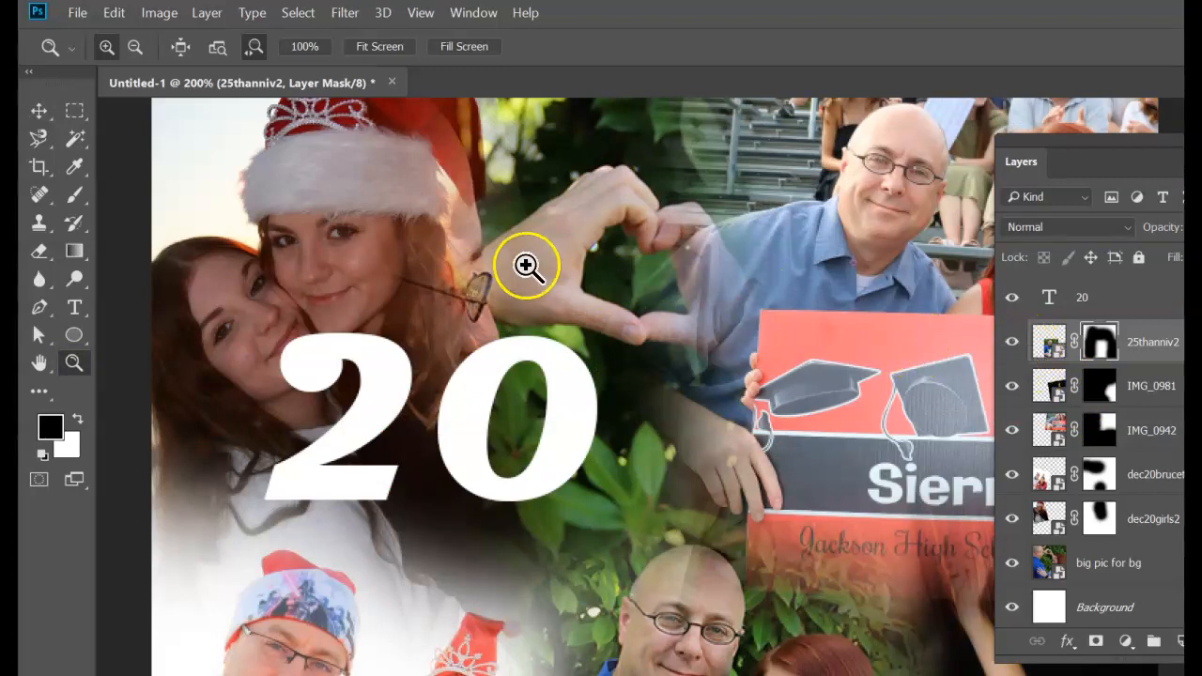
{"action": "mouse_move", "coordinate": [1009, 442]}
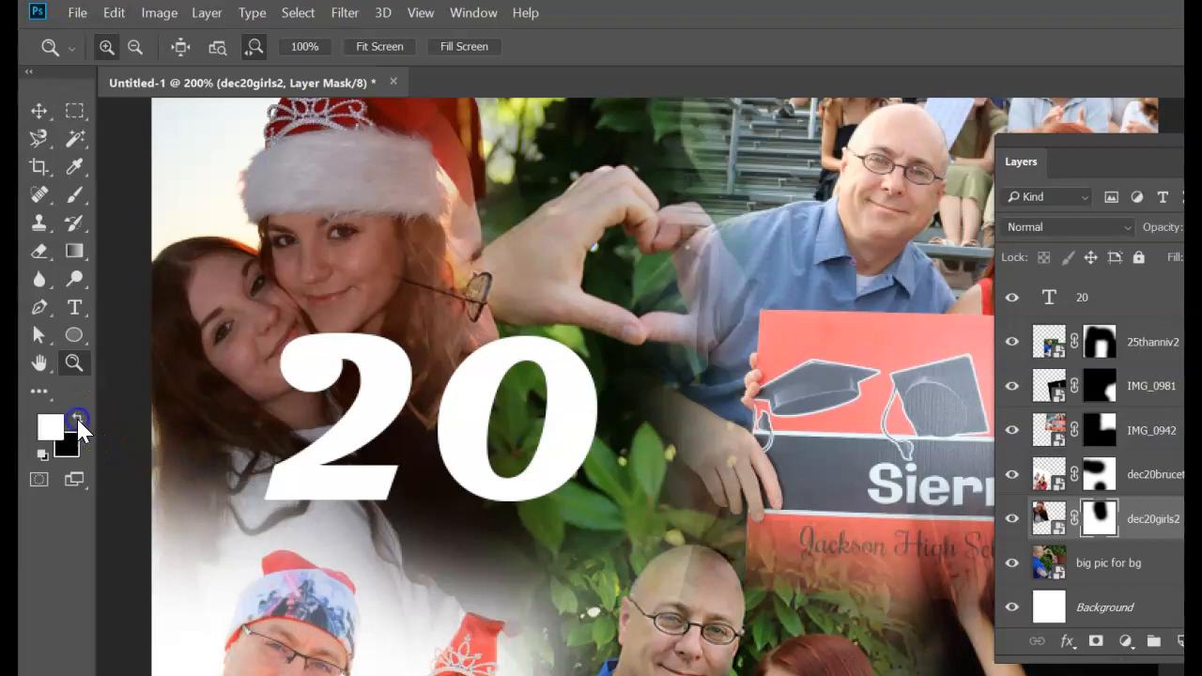
Make white the painting colour to reveal the heart-shaped hands in the dec20girls2 mask.
{"action": "left_click", "coordinate": [75, 194]}
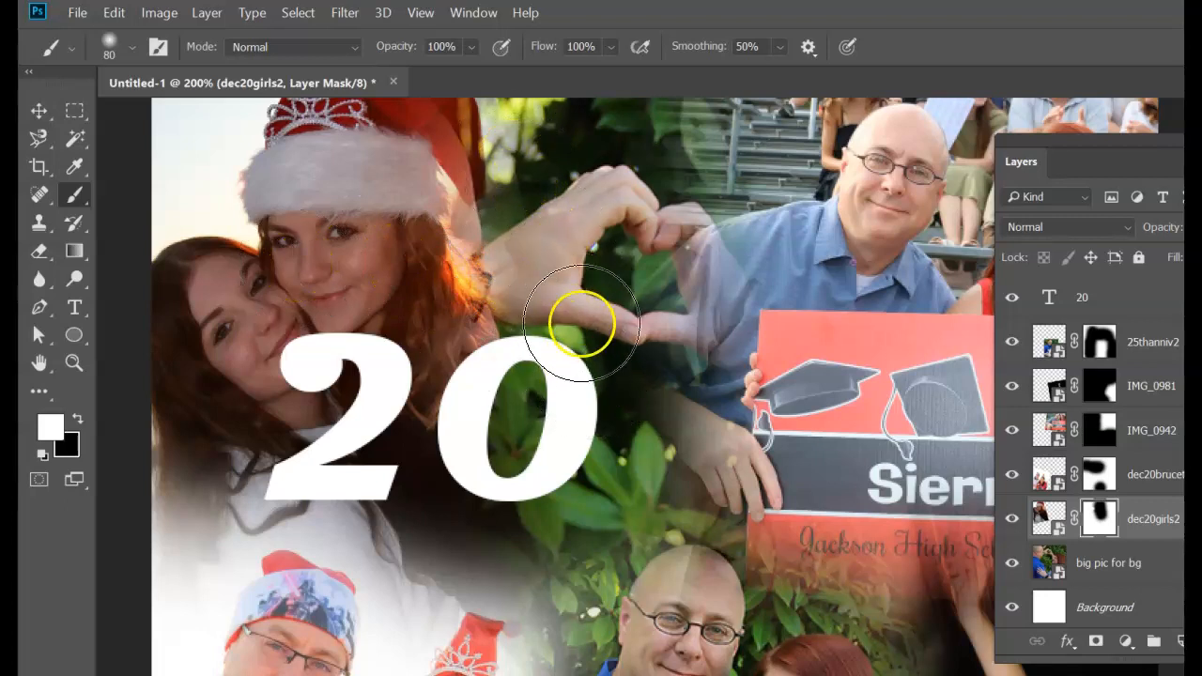
{"action": "mouse_move", "coordinate": [526, 183]}
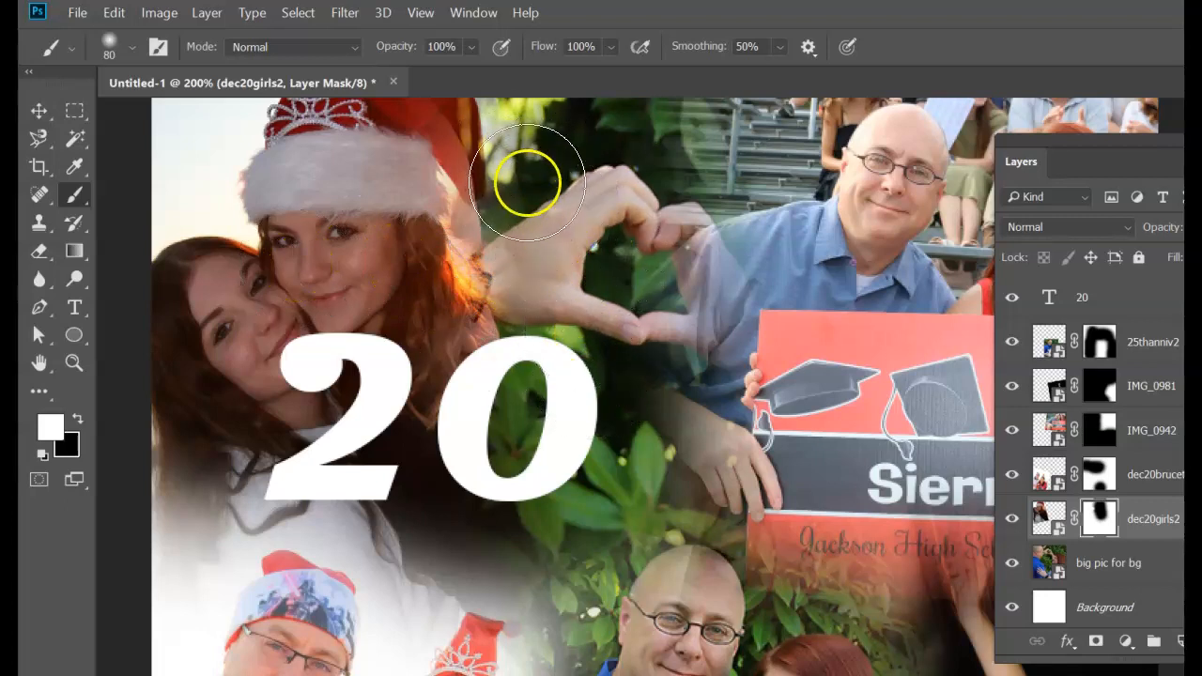
{"action": "mouse_move", "coordinate": [94, 413]}
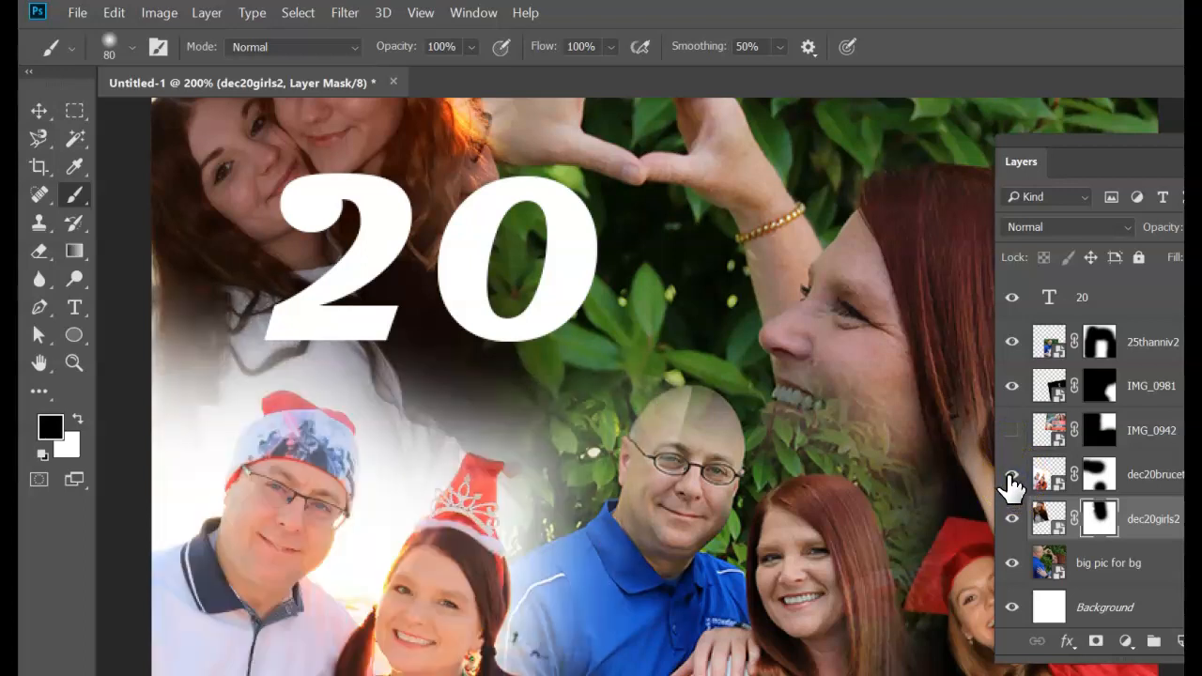
Target the dec20brucetonya mask, adjust its blend with the brush, and hide the IMG layer.
{"action": "left_click", "coordinate": [1099, 474]}
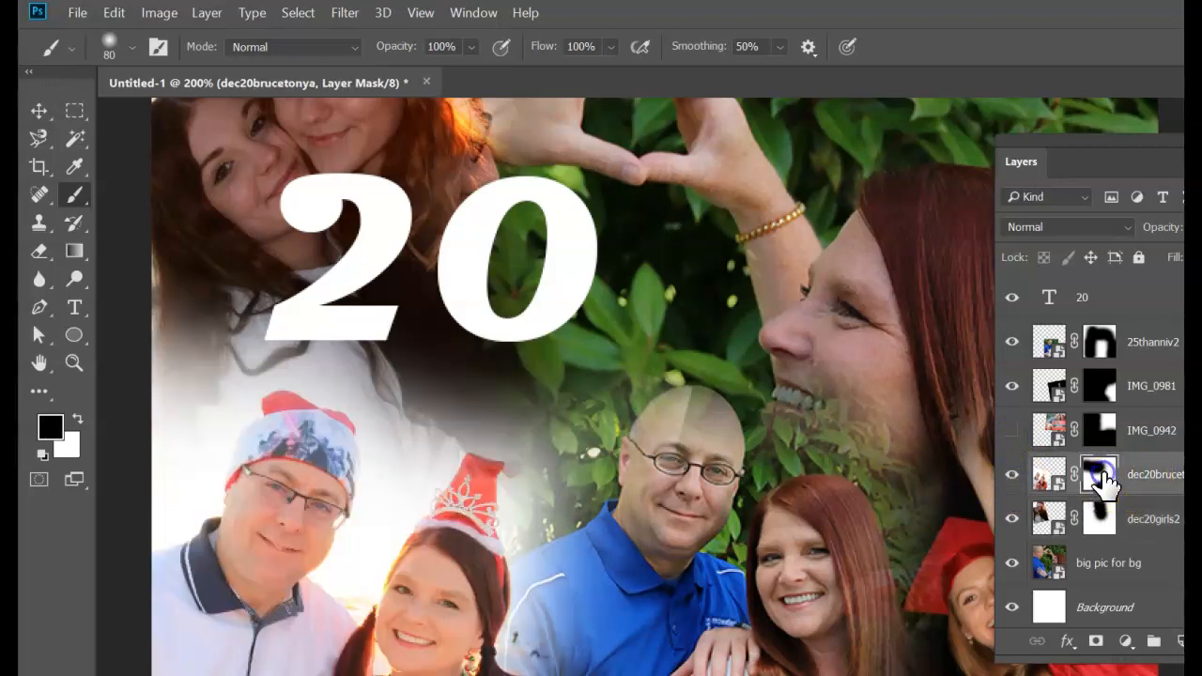
{"action": "left_click", "coordinate": [700, 434]}
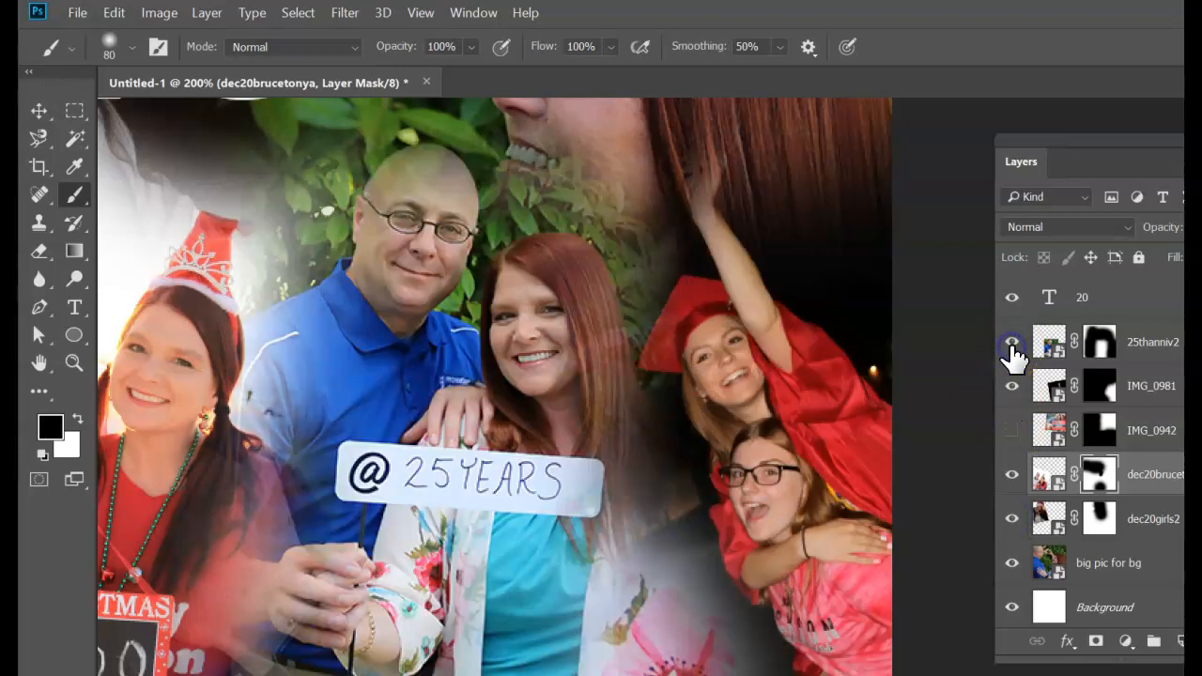
{"action": "left_click", "coordinate": [1011, 341]}
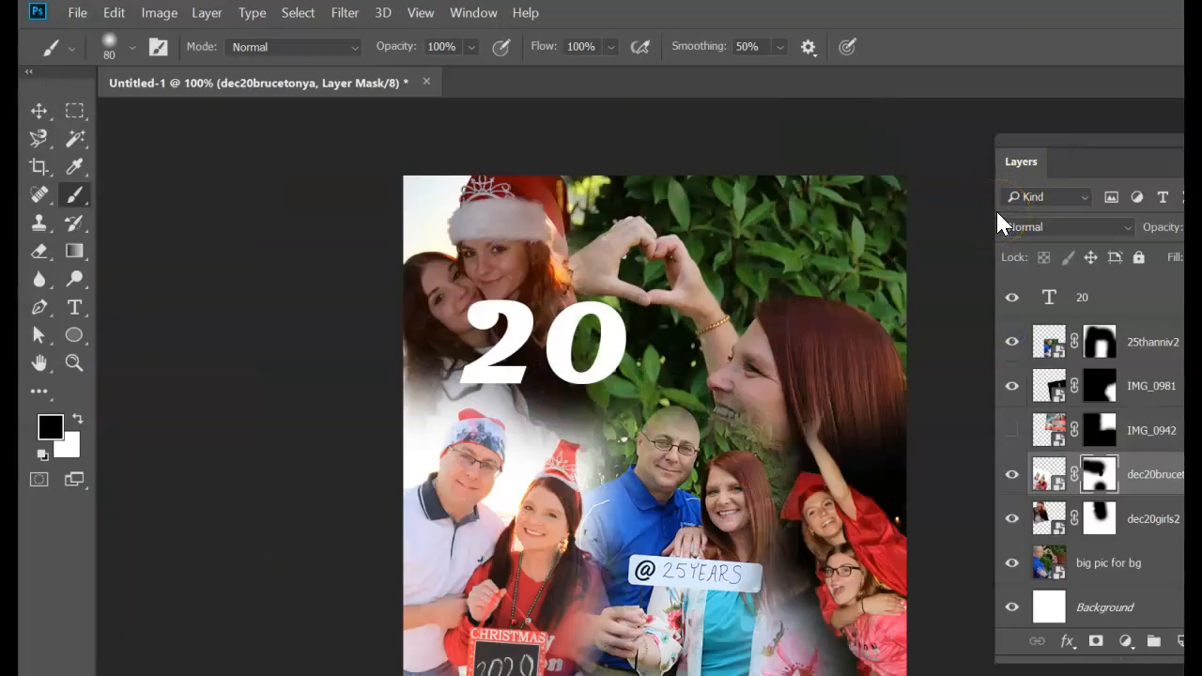
{"action": "mouse_move", "coordinate": [521, 90]}
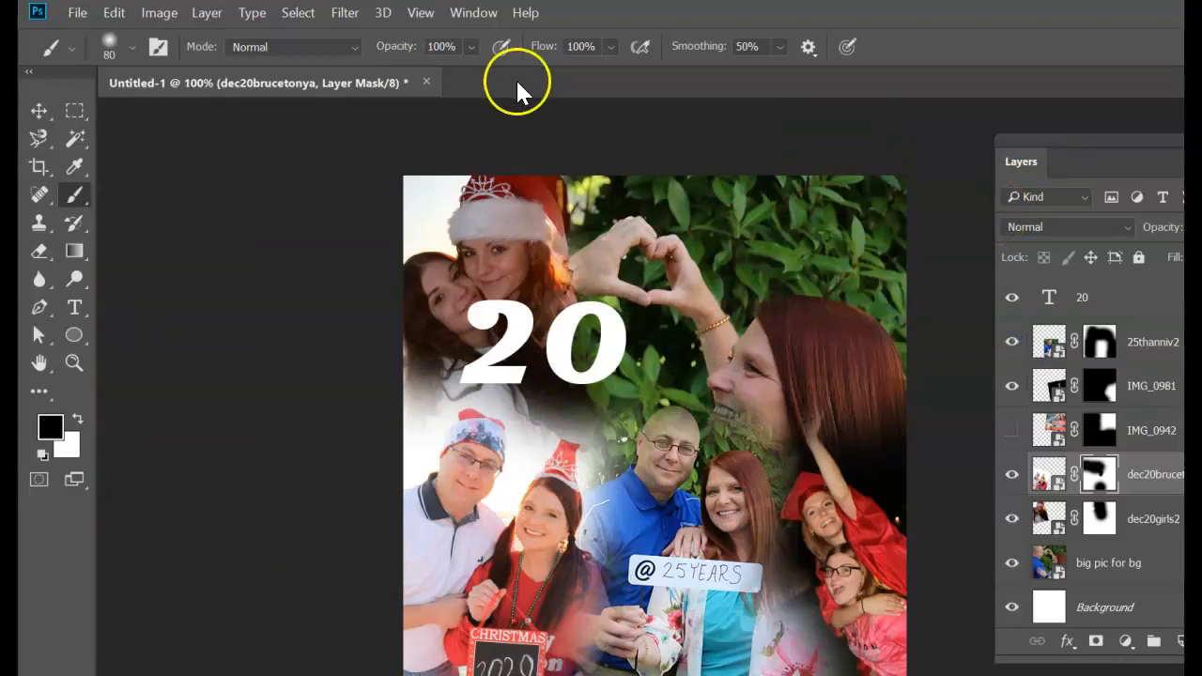
Duplicate the 20 text layer (Ctrl+J), rotate the copy about 10.7° and offset it down-right to read 2020.
{"action": "left_click", "coordinate": [1082, 297]}
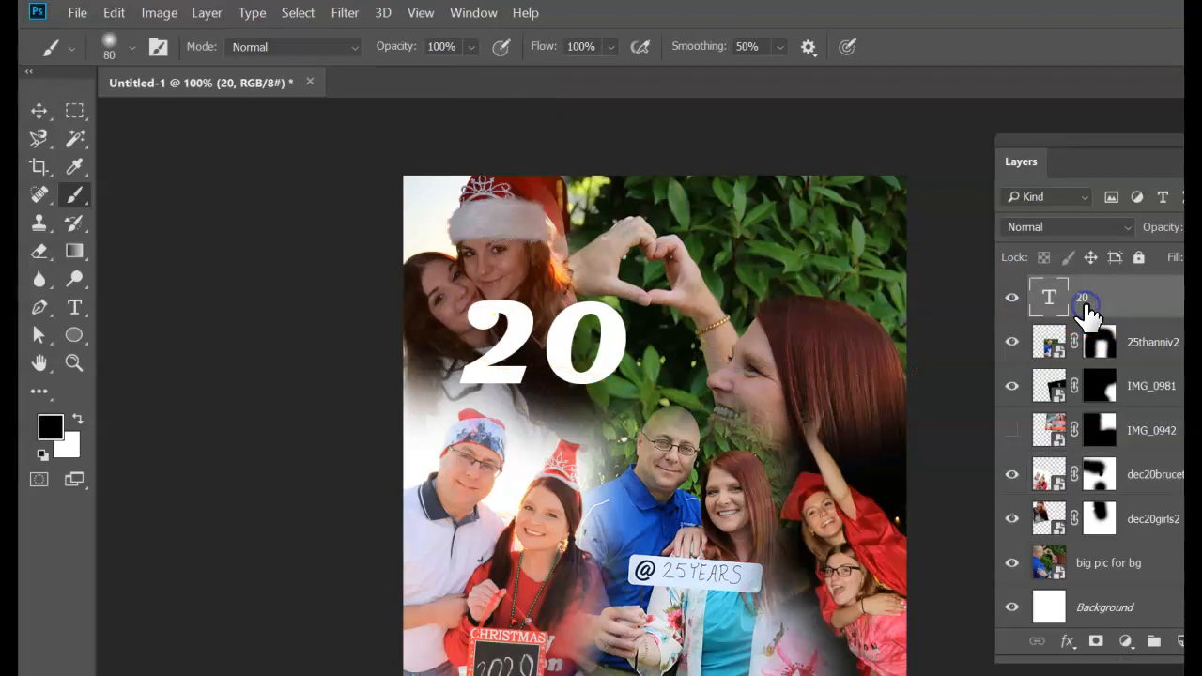
{"action": "left_click", "coordinate": [40, 111]}
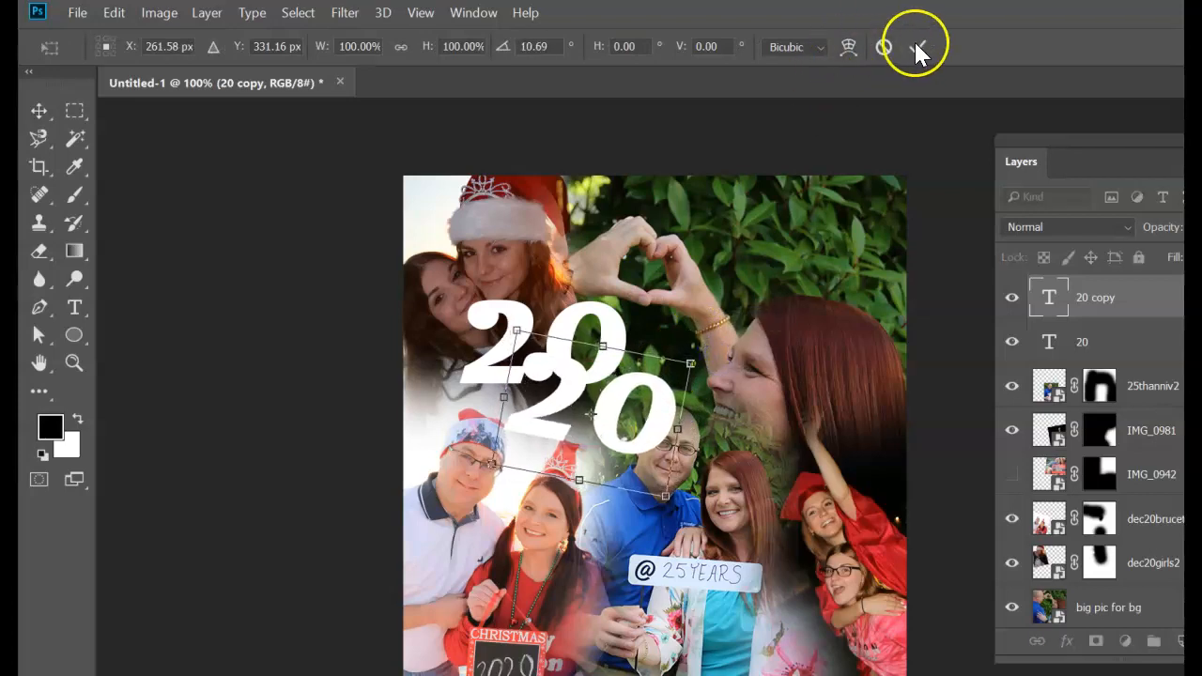
{"action": "left_click", "coordinate": [918, 48]}
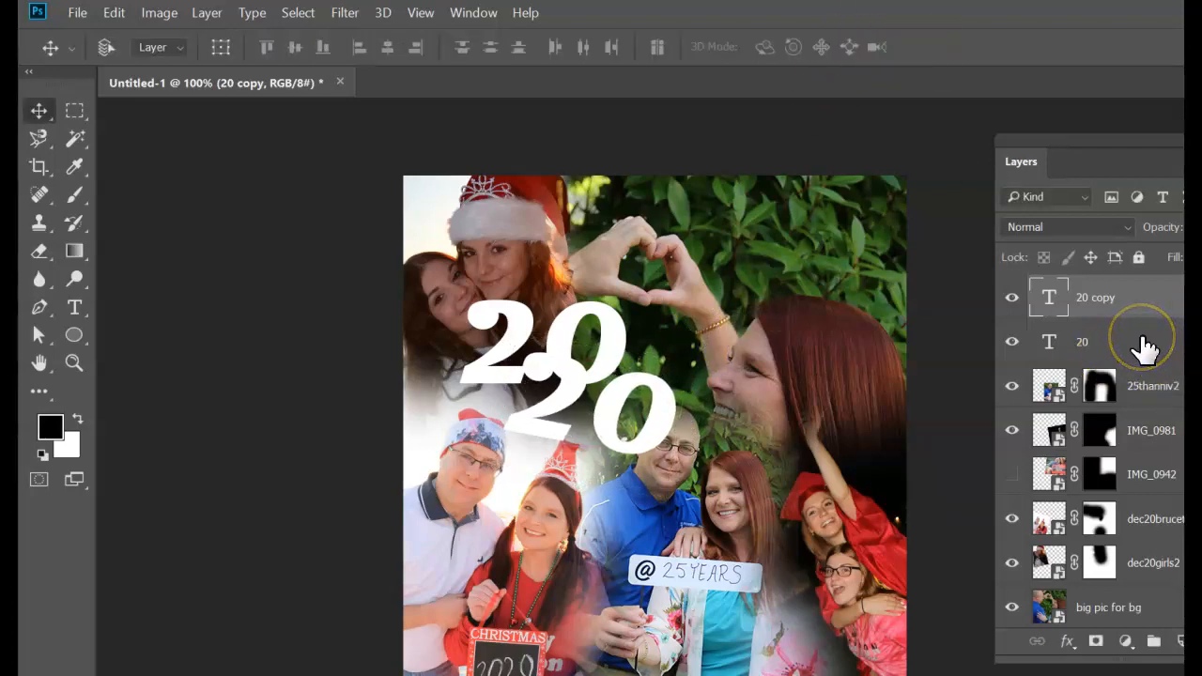
{"action": "left_click", "coordinate": [1068, 641]}
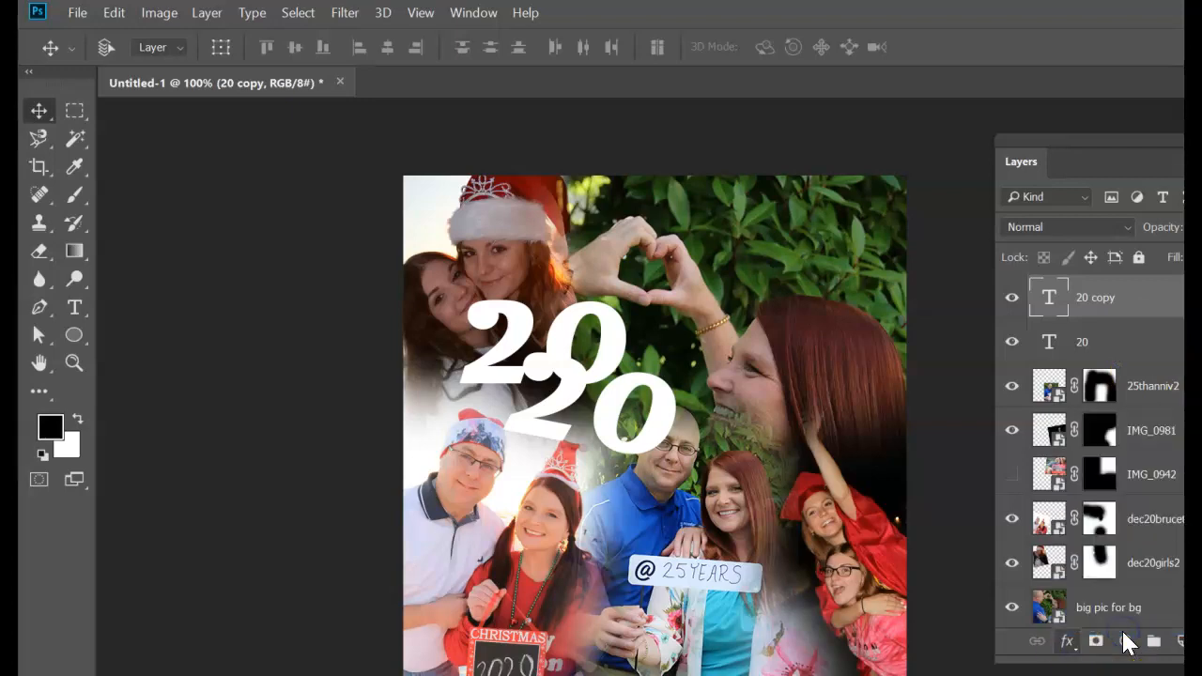
Add a Drop Shadow effect to the 20 text layers and nudge the upper 20 slightly left.
{"action": "left_click", "coordinate": [1067, 640]}
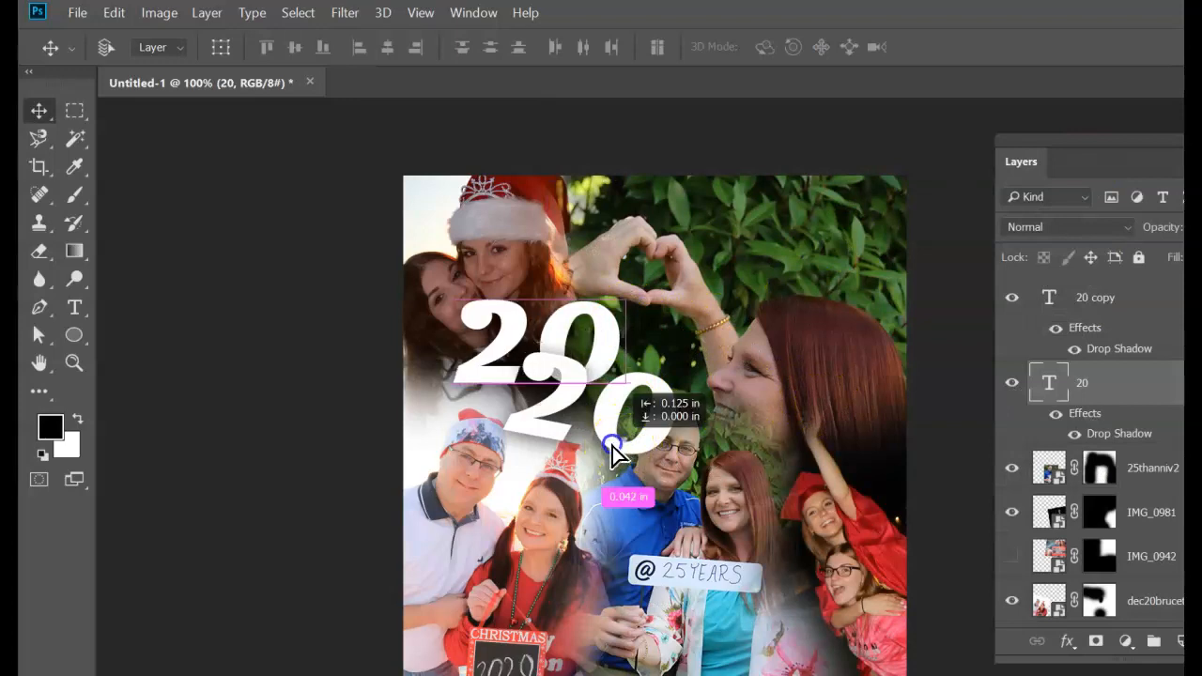
{"action": "left_click_drag", "start_coordinate": [610, 446], "coordinate": [592, 470]}
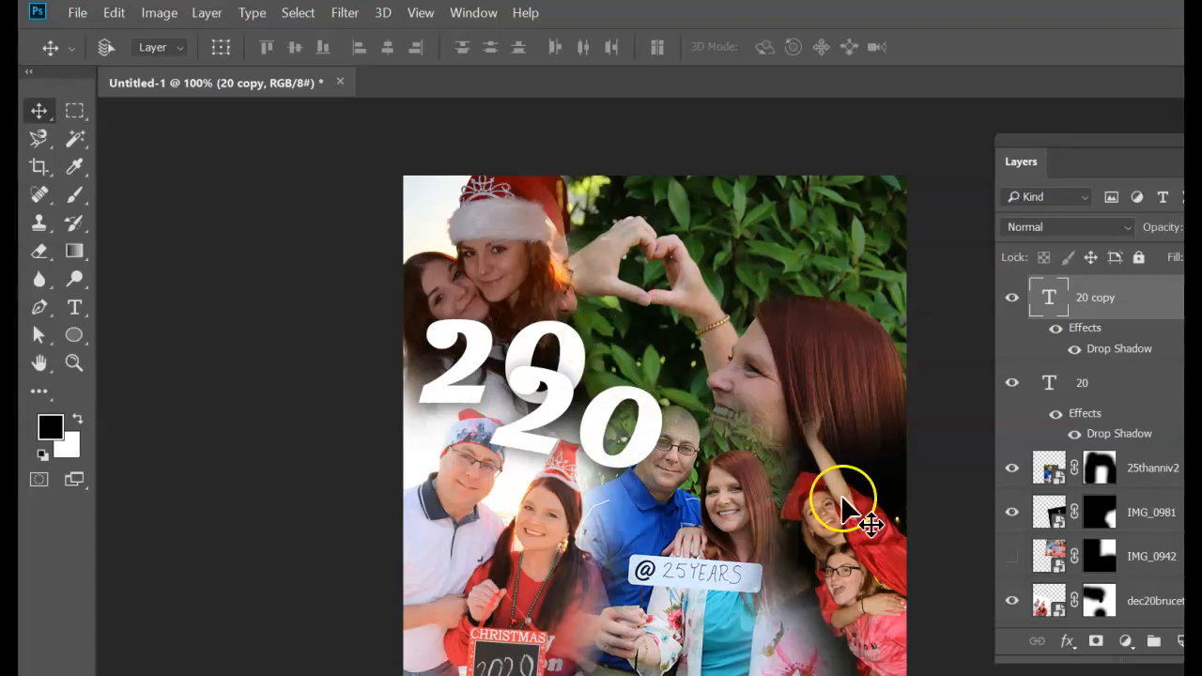
{"action": "mouse_move", "coordinate": [991, 329]}
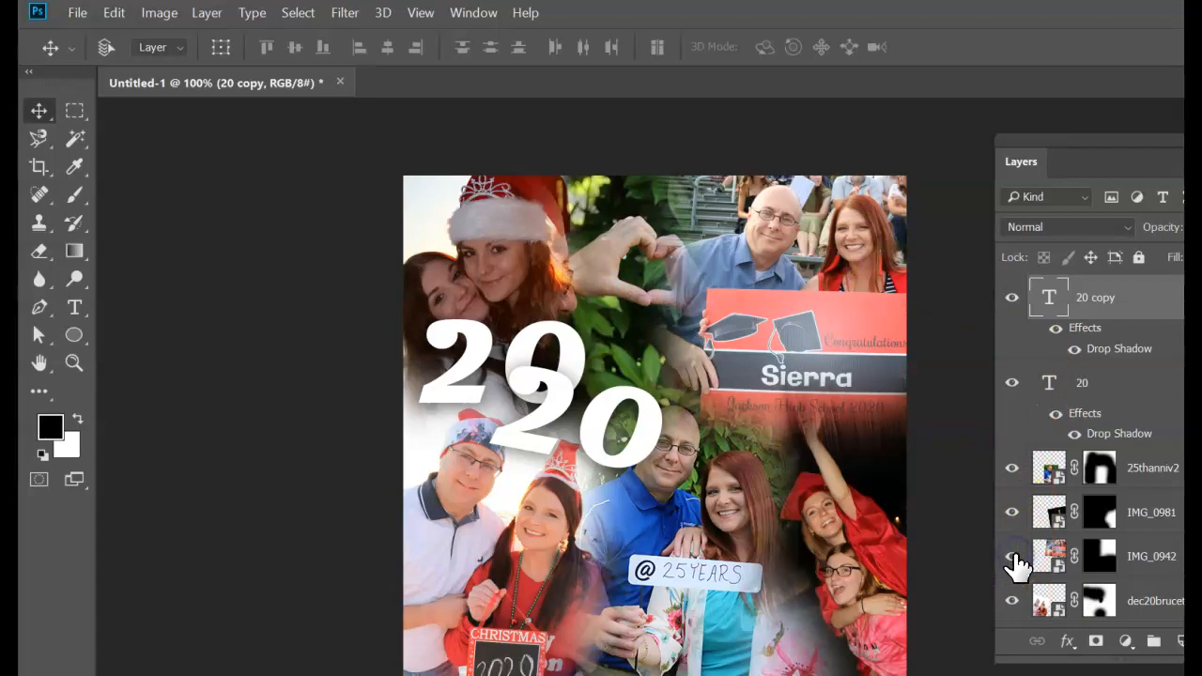
{"action": "mouse_move", "coordinate": [1012, 556]}
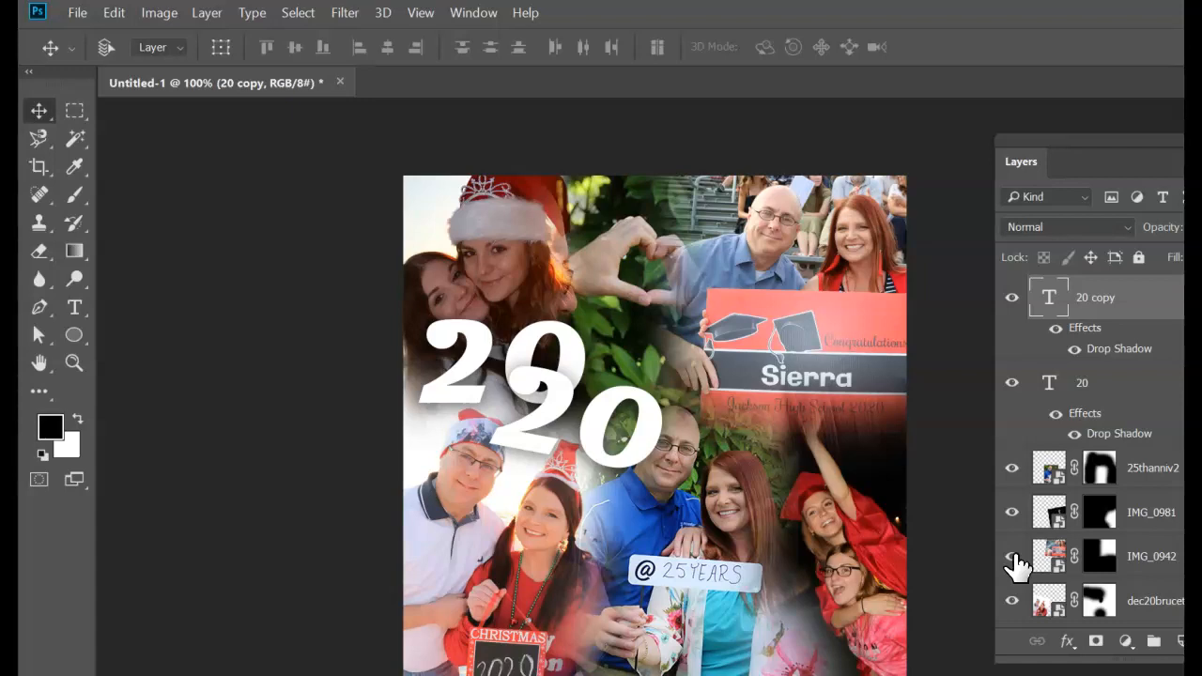
{"action": "mouse_move", "coordinate": [1136, 178]}
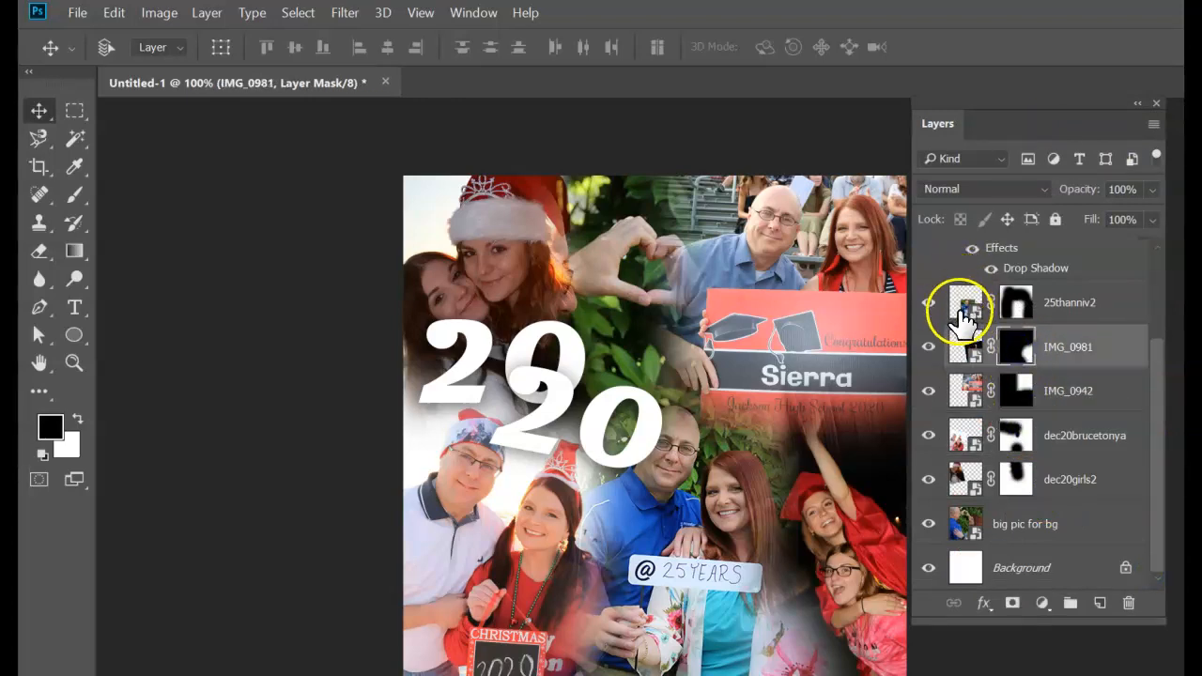
Show the IMG_0942 sign photo again and target the 25thanniv2 layer mask.
{"action": "left_click", "coordinate": [1069, 302]}
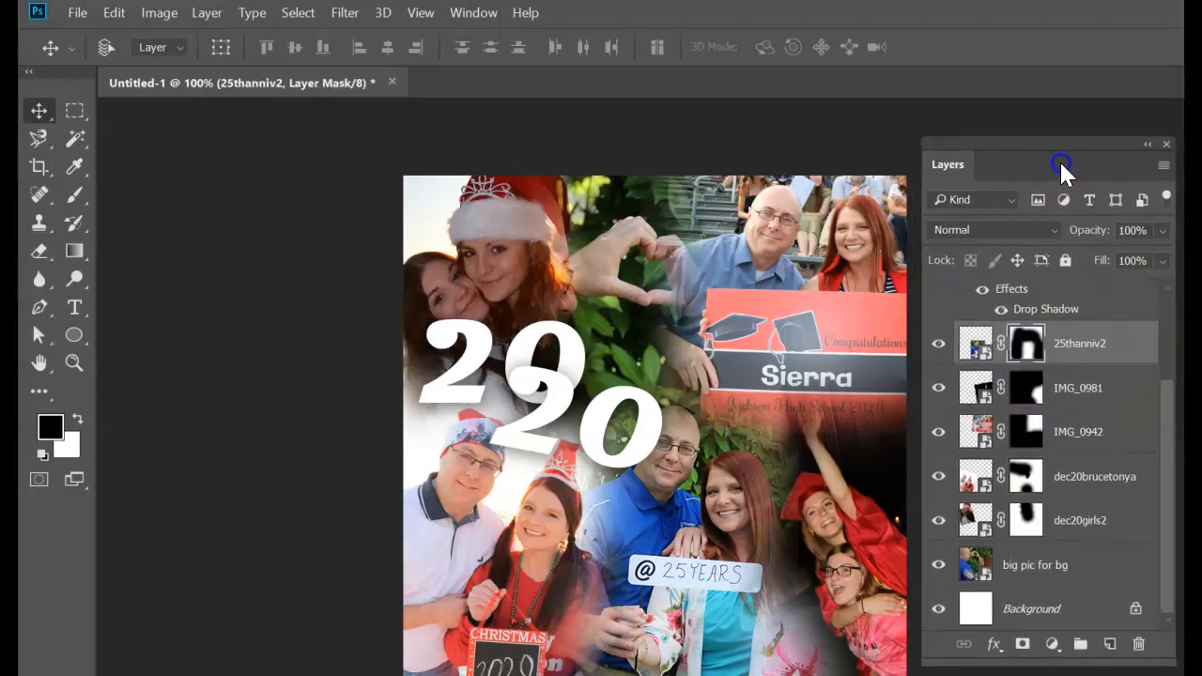
{"action": "mouse_move", "coordinate": [935, 197]}
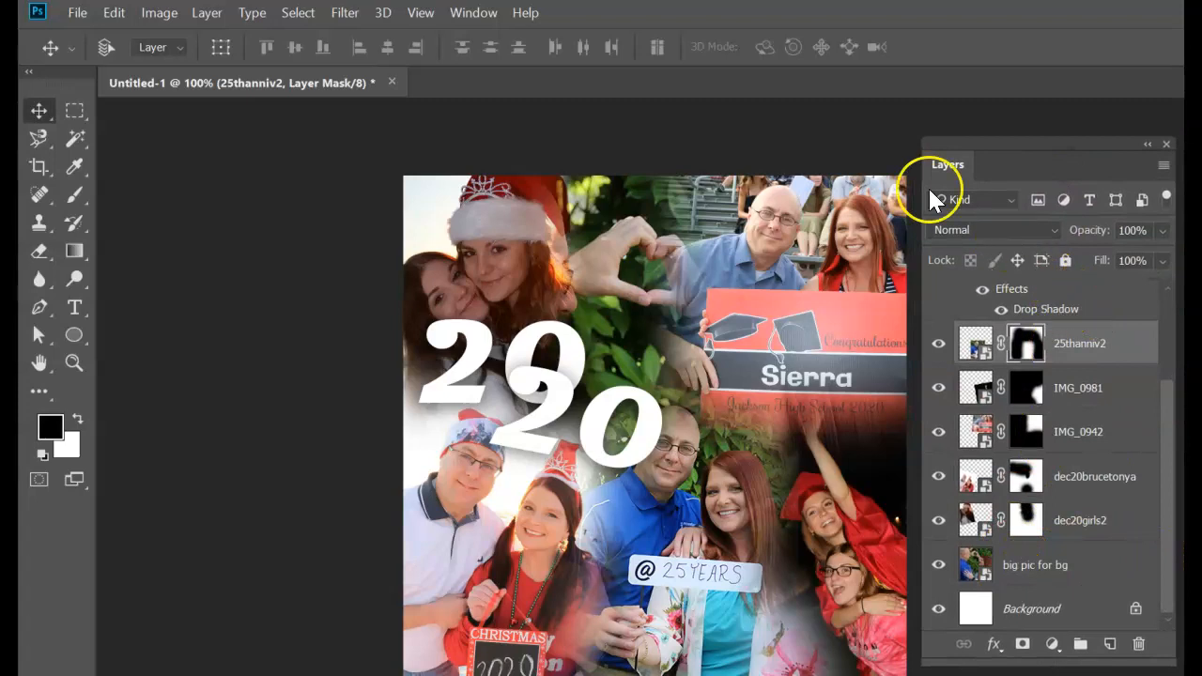
{"action": "mouse_move", "coordinate": [1059, 145]}
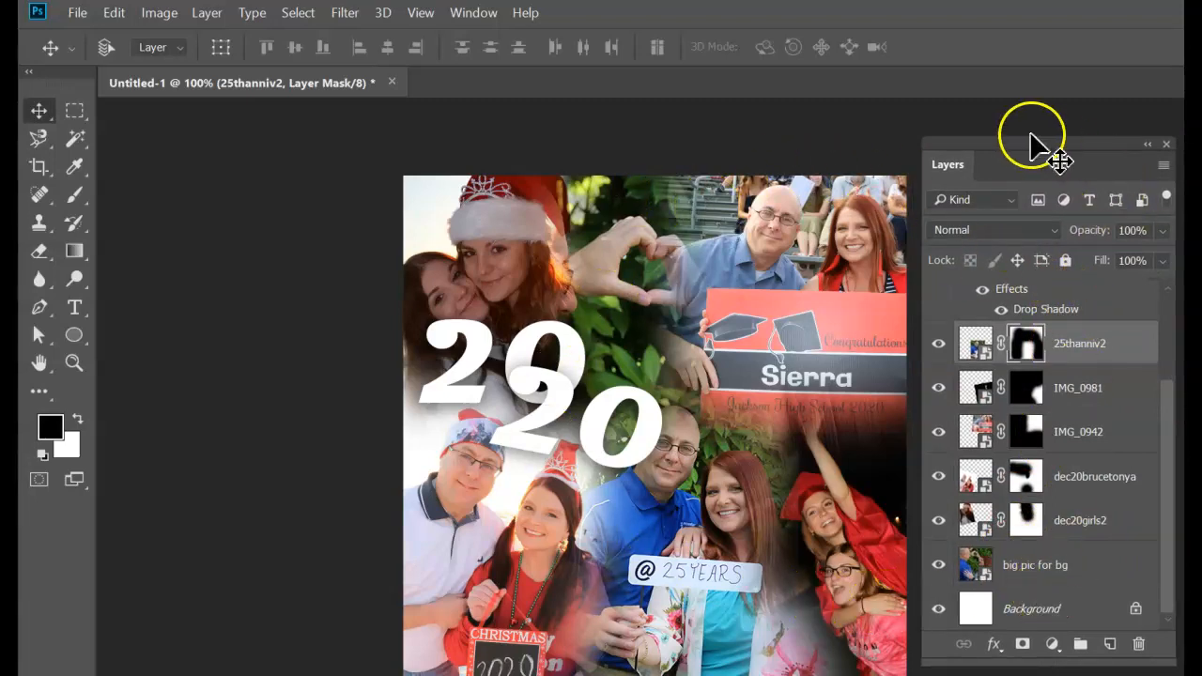